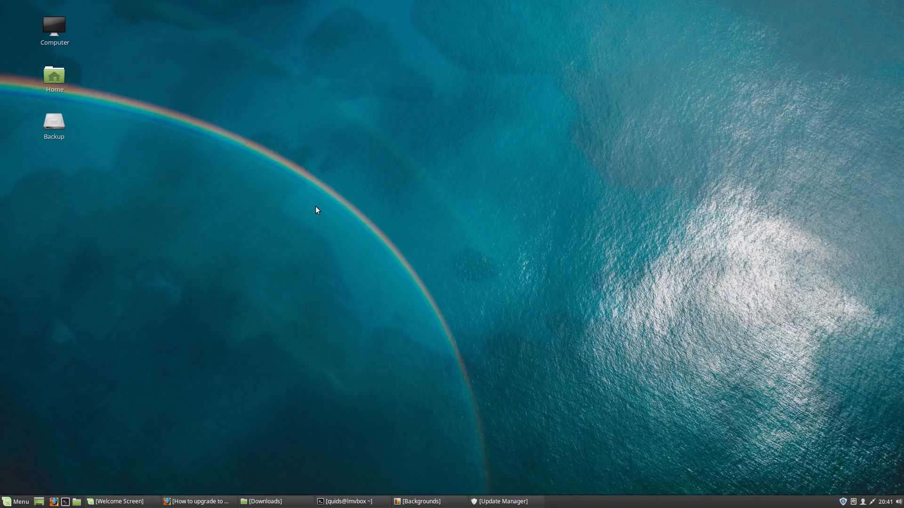
mouse_move(250, 435)
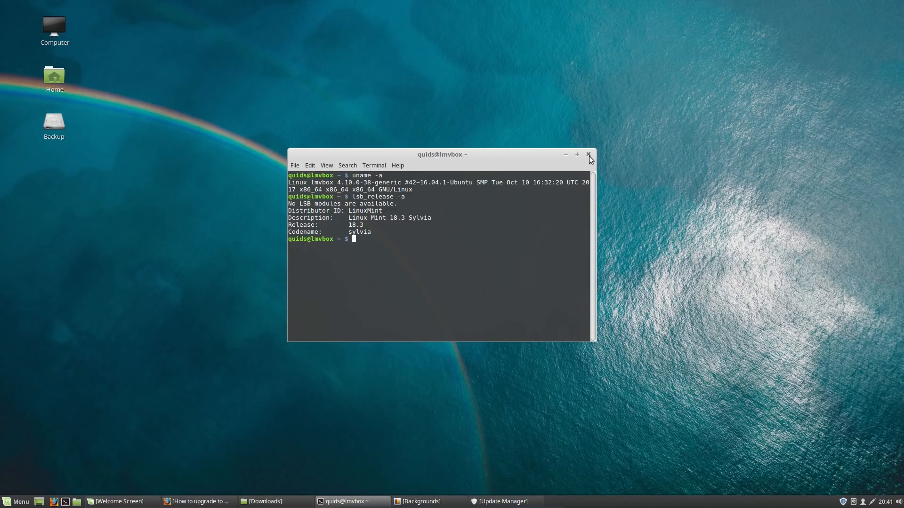
Close the terminal showing kernel 4.10.0-38 and Linux Mint 18.3 Sylvia release details.
left_click(588, 154)
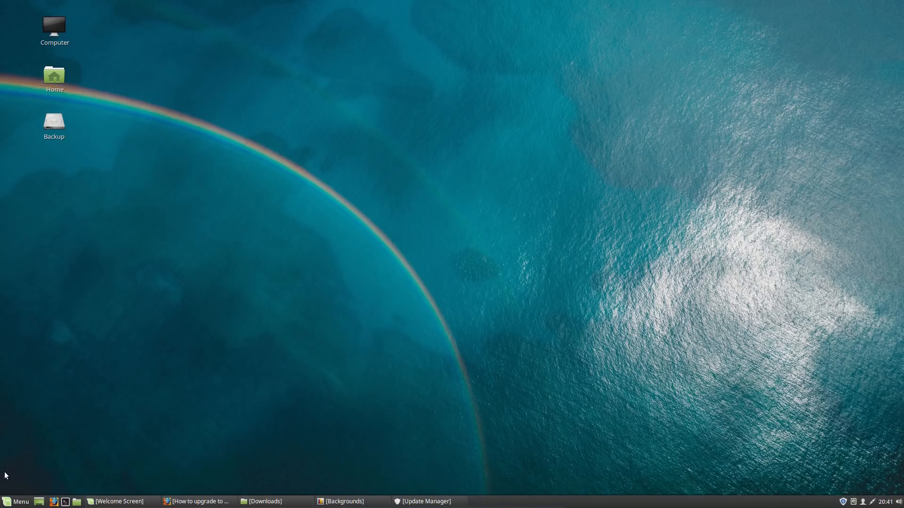
Read the 'How to upgrade to Linux Mint 18.3' blog post down to its commonly asked questions.
left_click(16, 501)
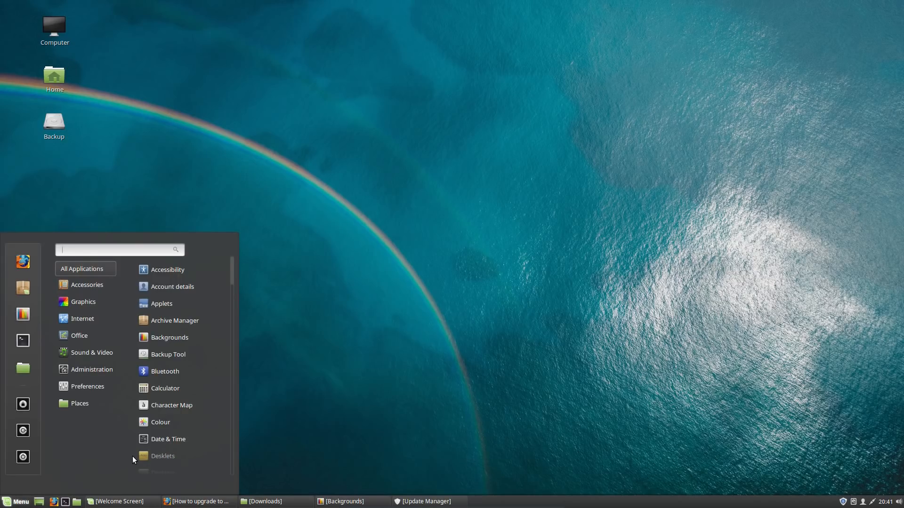
mouse_move(354, 349)
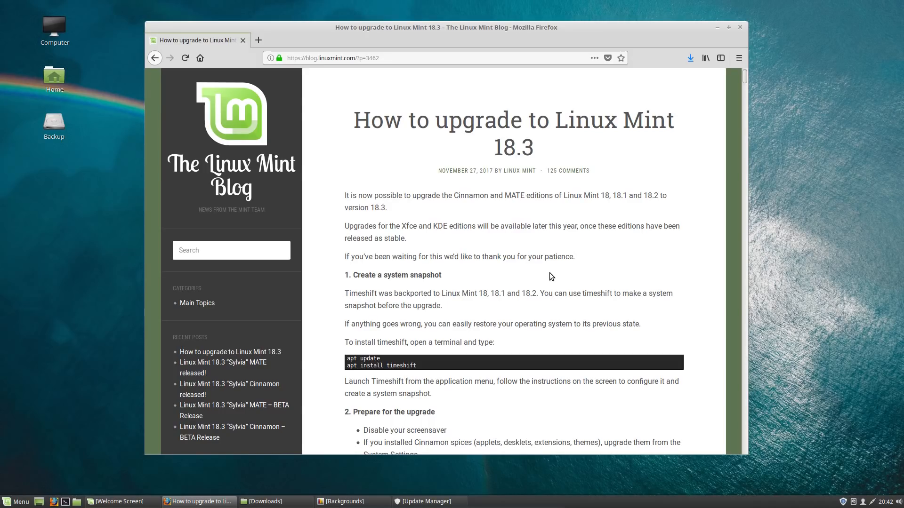
scroll("down", 3)
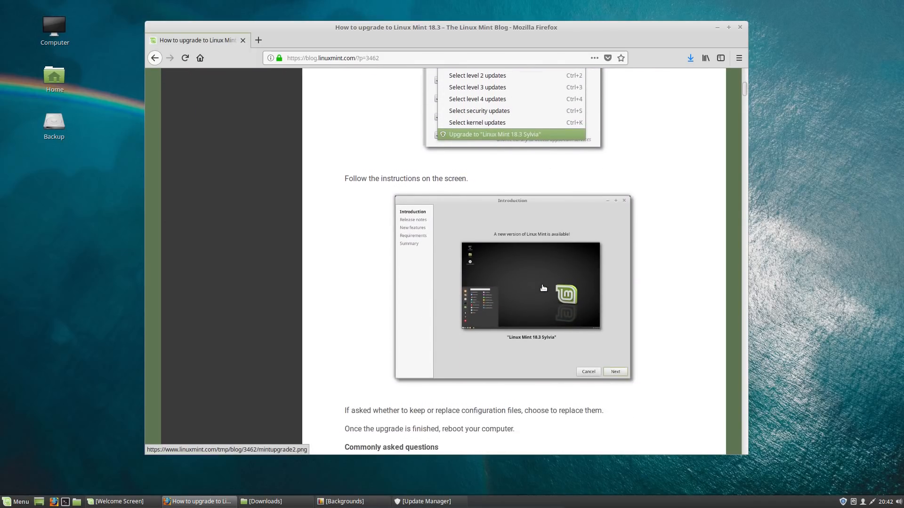
scroll("down", 3)
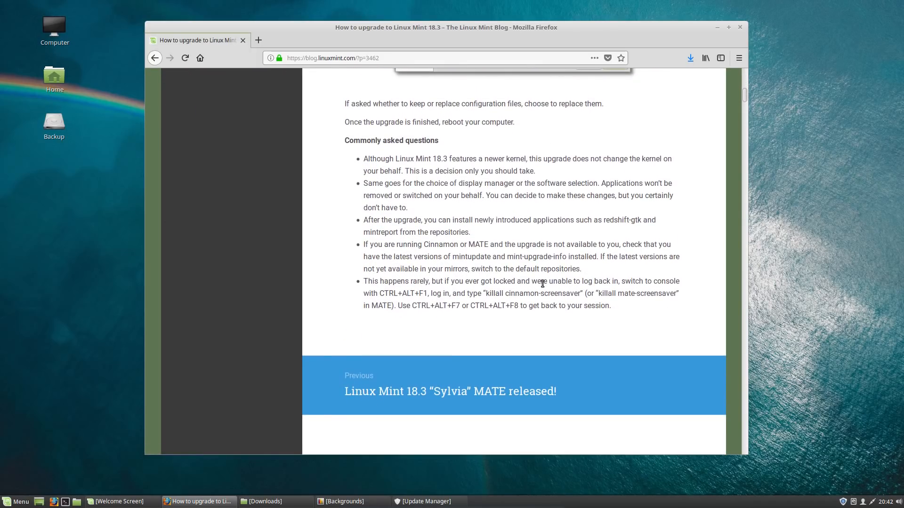
mouse_move(668, 157)
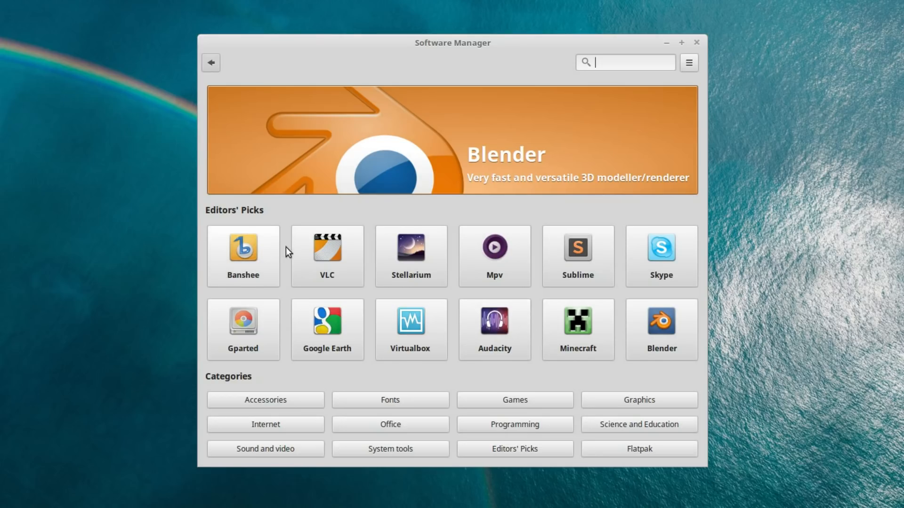
mouse_move(661, 321)
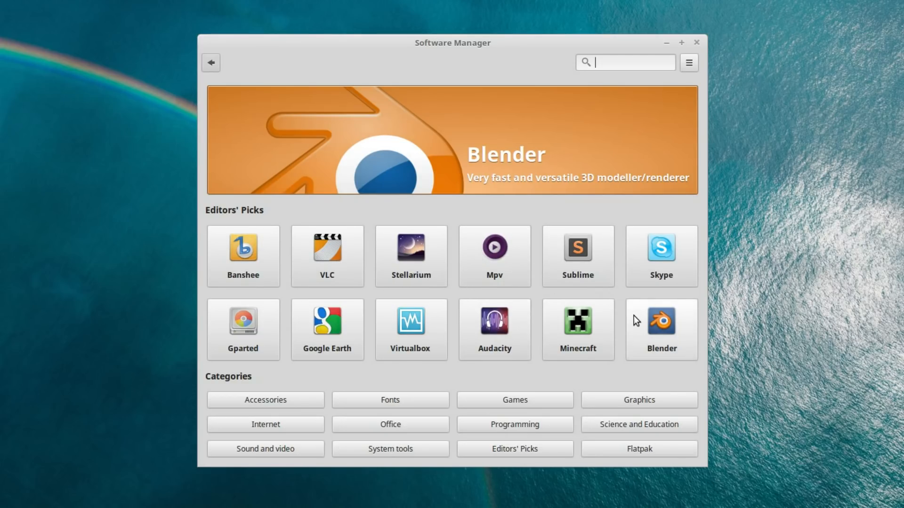
View Audacity's Editors' Picks page, version 2.1.2-1, 18MB, down to its user reviews.
left_click(494, 321)
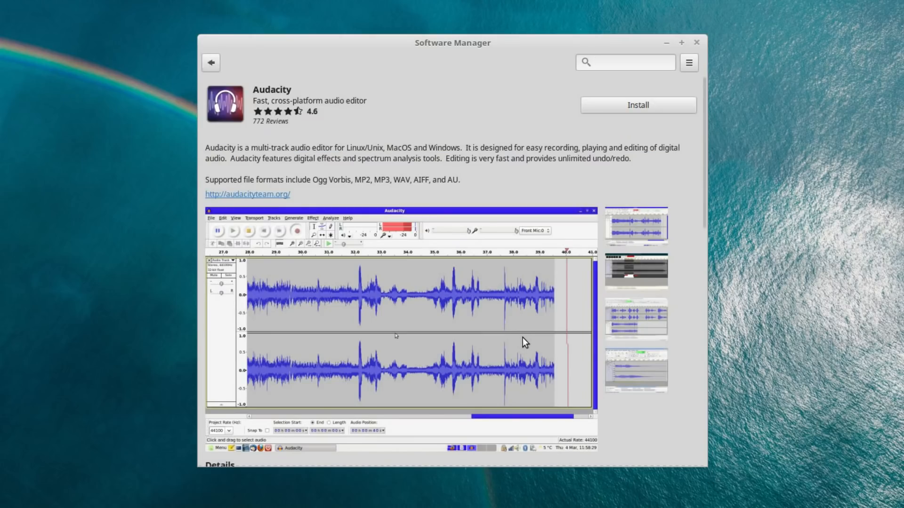
mouse_move(516, 327)
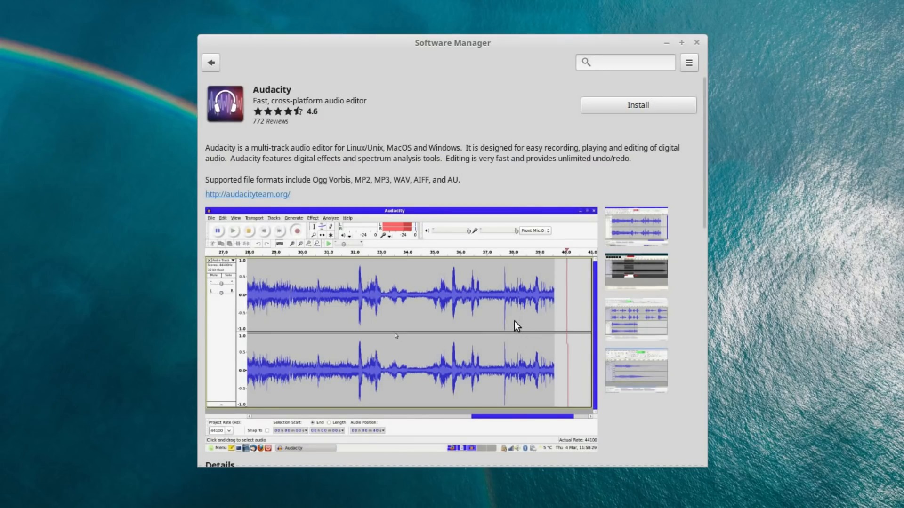
scroll("down", 3)
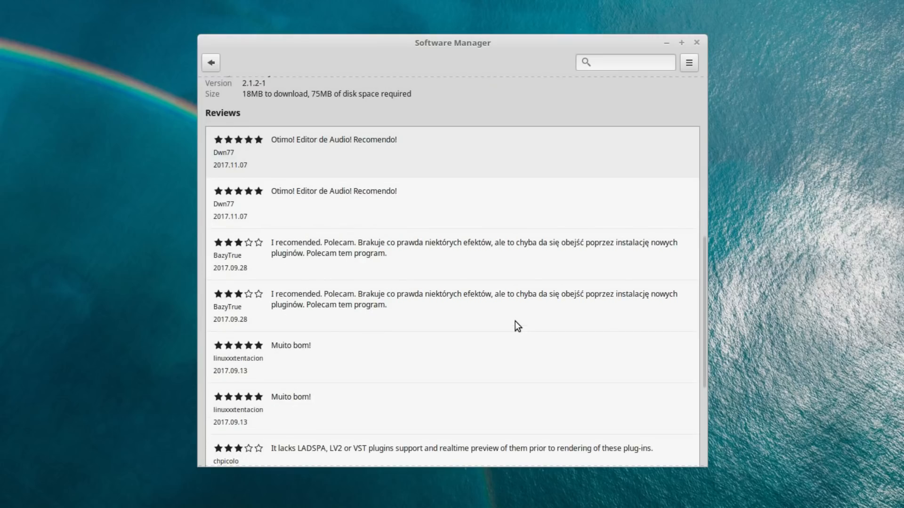
mouse_move(523, 323)
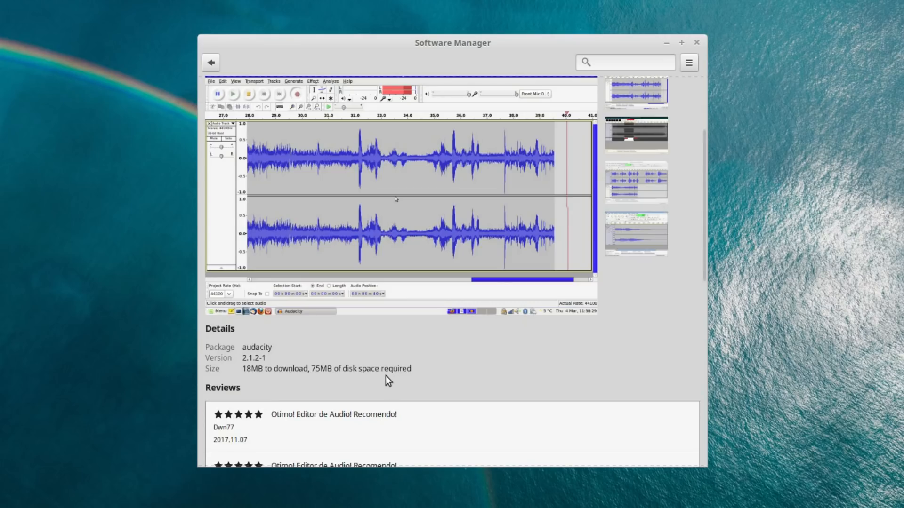
mouse_move(327, 370)
type("sy")
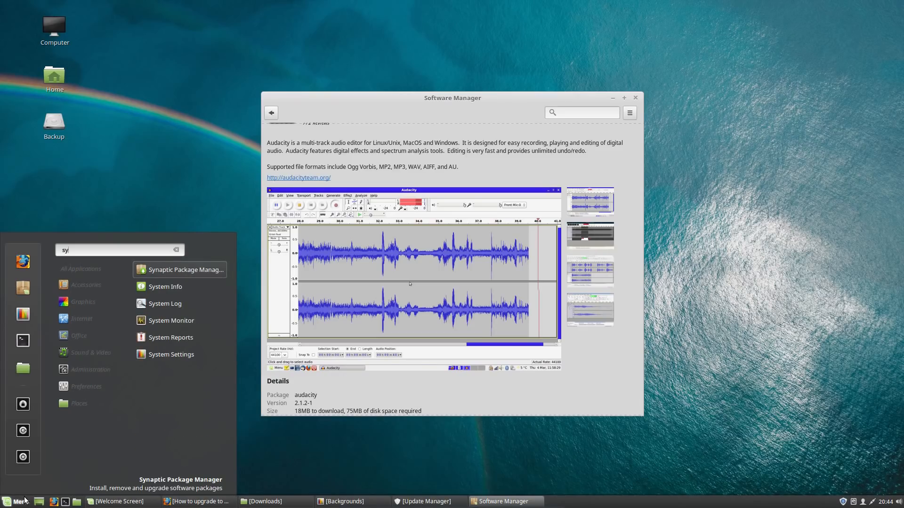
mouse_move(175, 272)
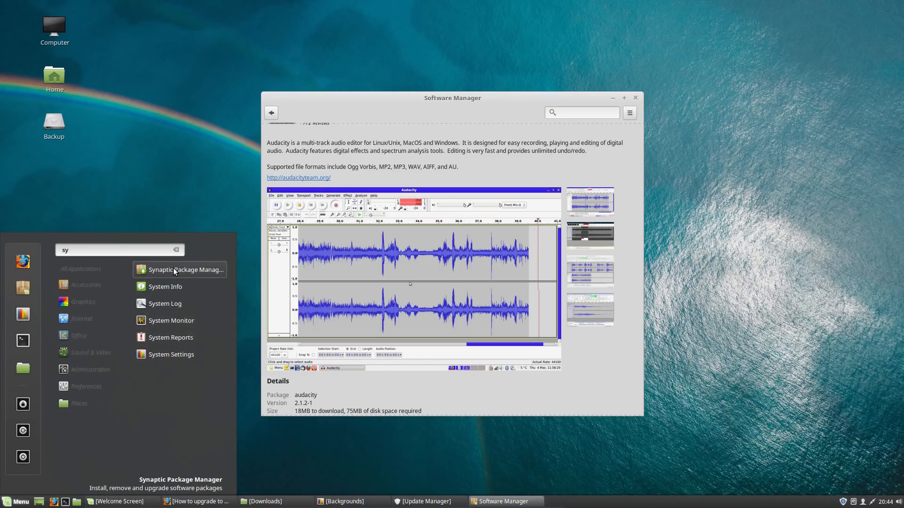
In Synaptic, mark Audacity plus dependencies and review the 38-package, 18.7 MB install summary.
left_click(179, 269)
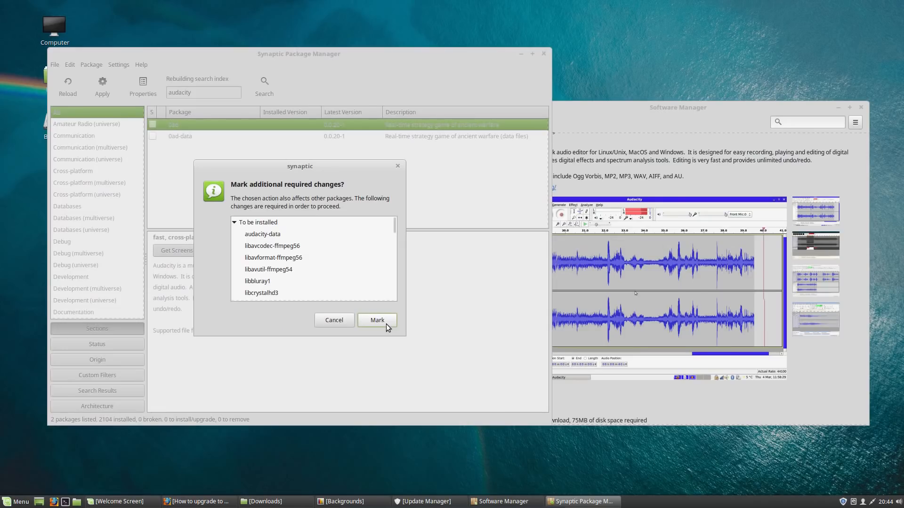
left_click(376, 320)
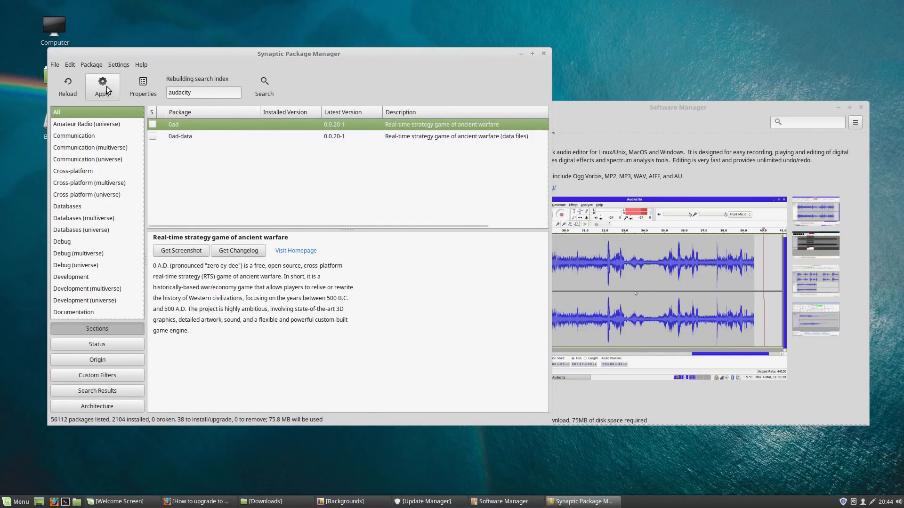
left_click(102, 87)
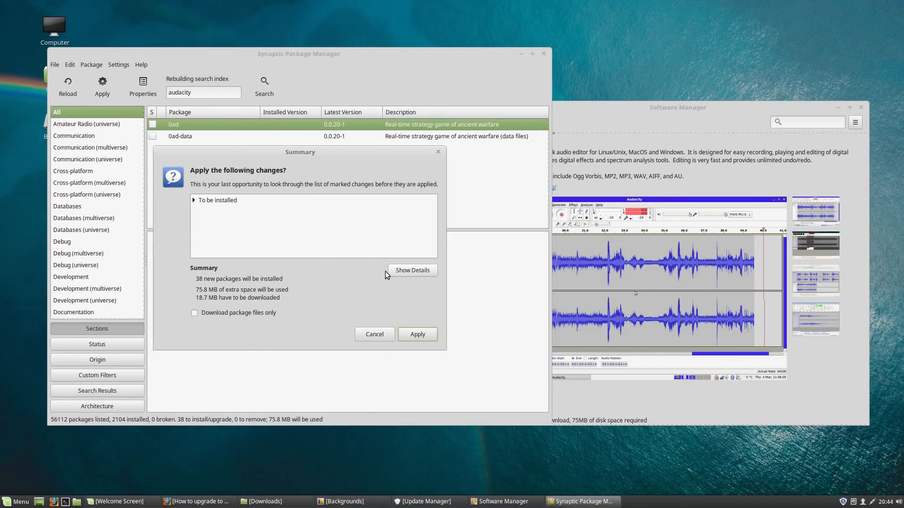
mouse_move(278, 302)
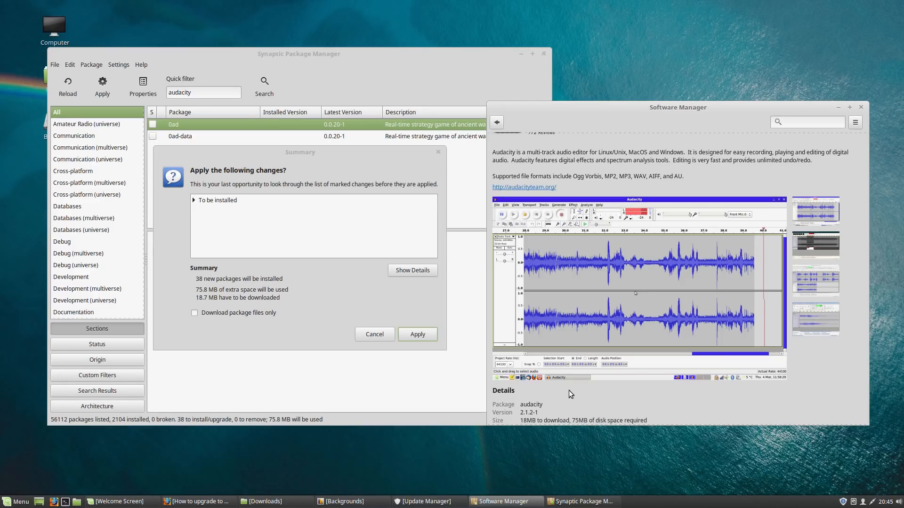
Search 'spotify' and view the spotify-client details page with its 112MB download size.
type("spotif")
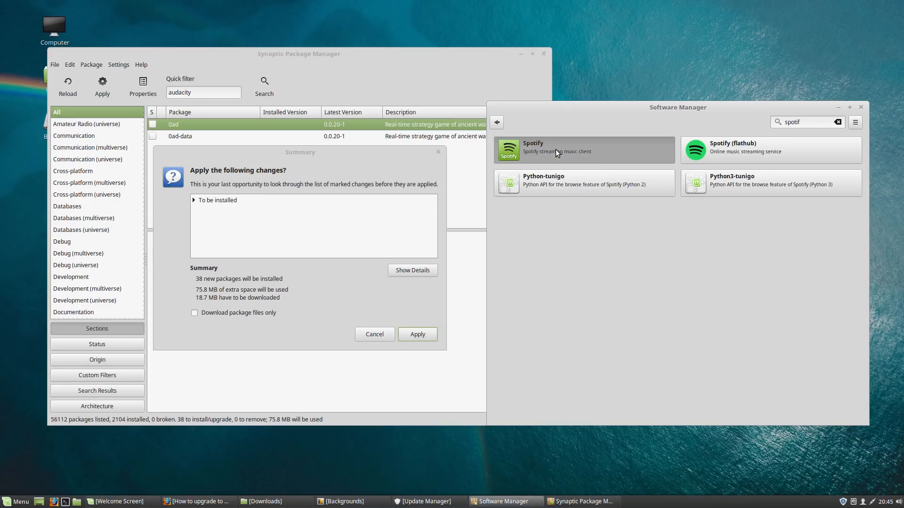
left_click(583, 150)
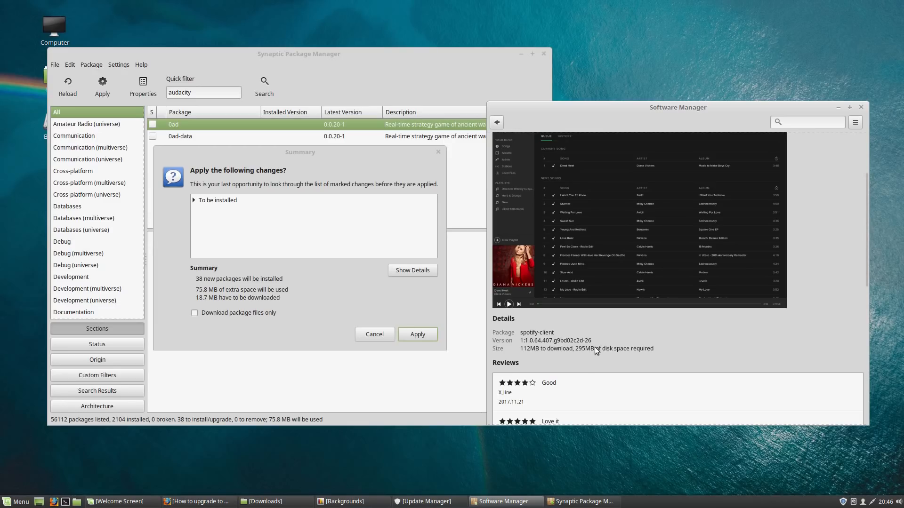
left_click(496, 121)
type("s")
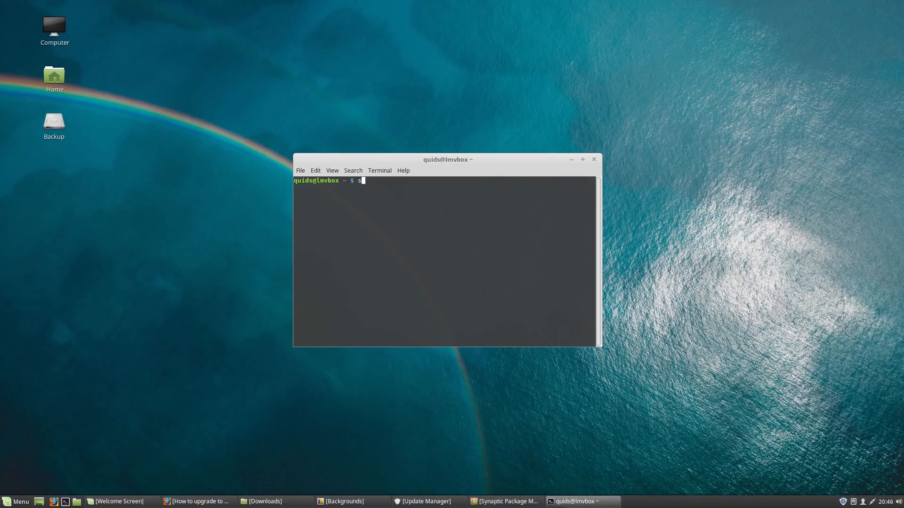
Run snapd in Terminal to get the 'command not found' suggestion of the snapd package.
type("napd")
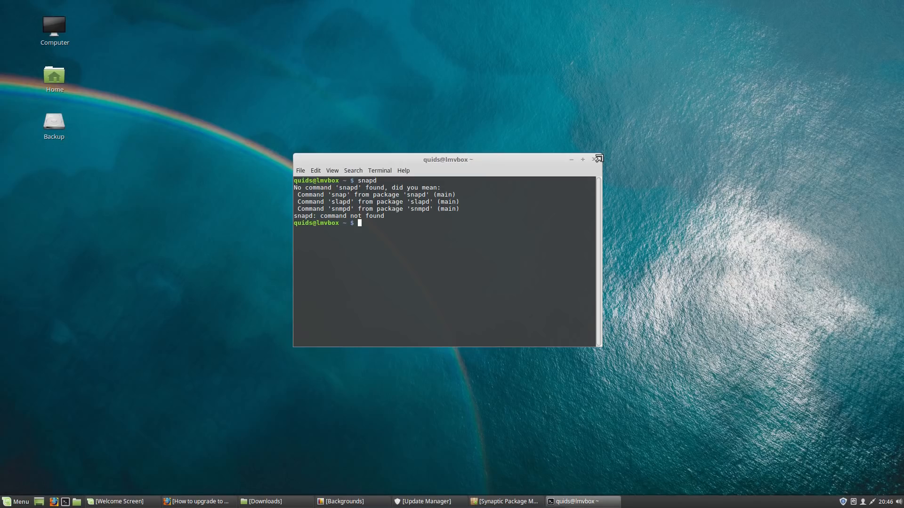
mouse_move(596, 164)
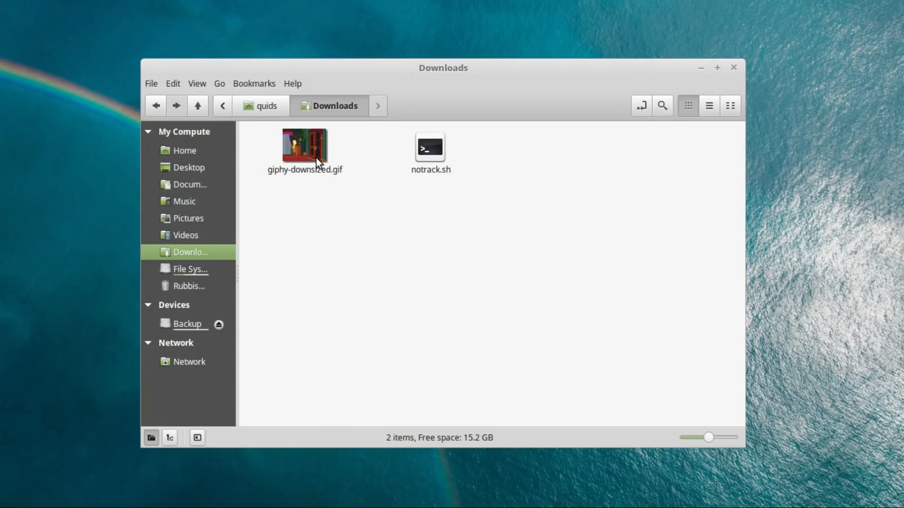
Preview giphy-downsized.gif from Downloads in the image viewer, then close the viewer.
left_click(305, 147)
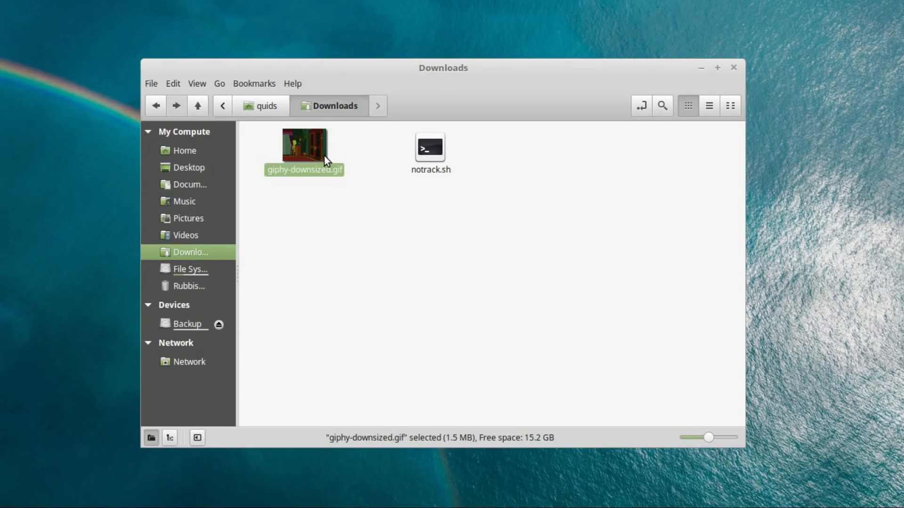
mouse_move(321, 159)
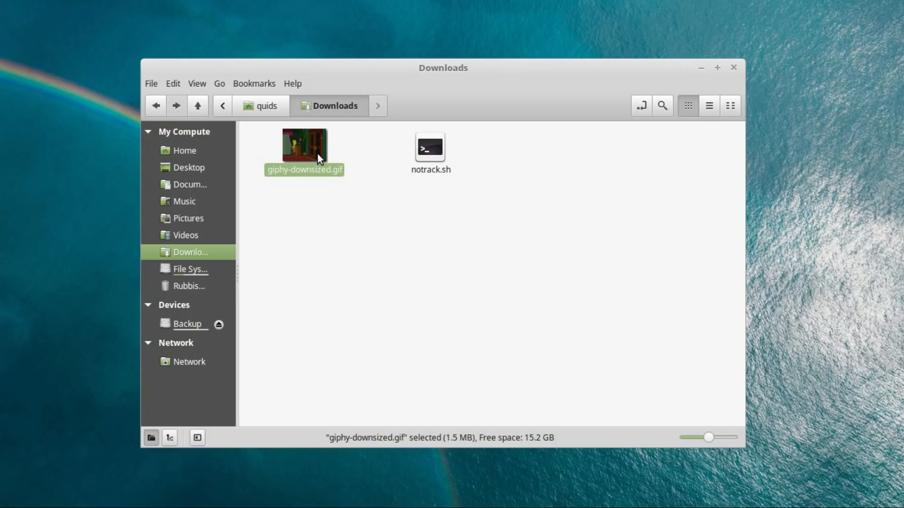
double_click(304, 144)
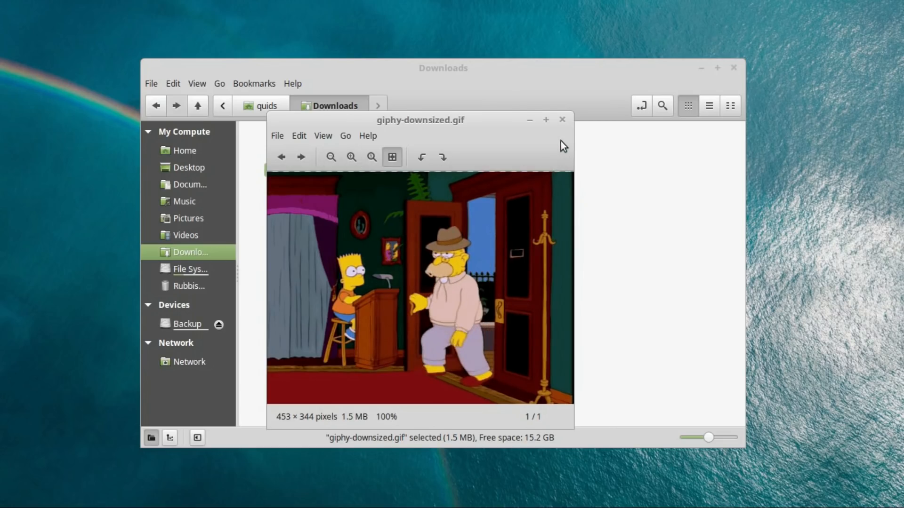
left_click(561, 119)
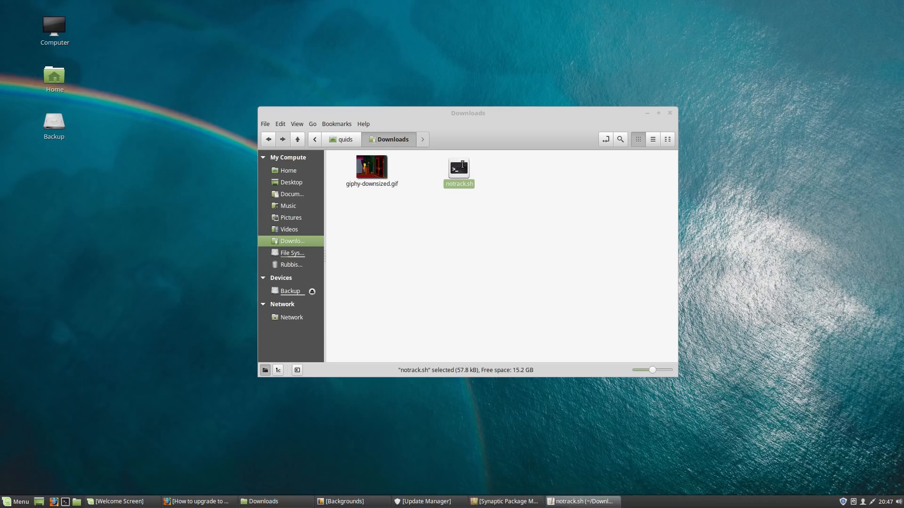
Open notrack.sh in Xed, dismiss Preferences, and scroll the script alongside its overview map.
double_click(458, 167)
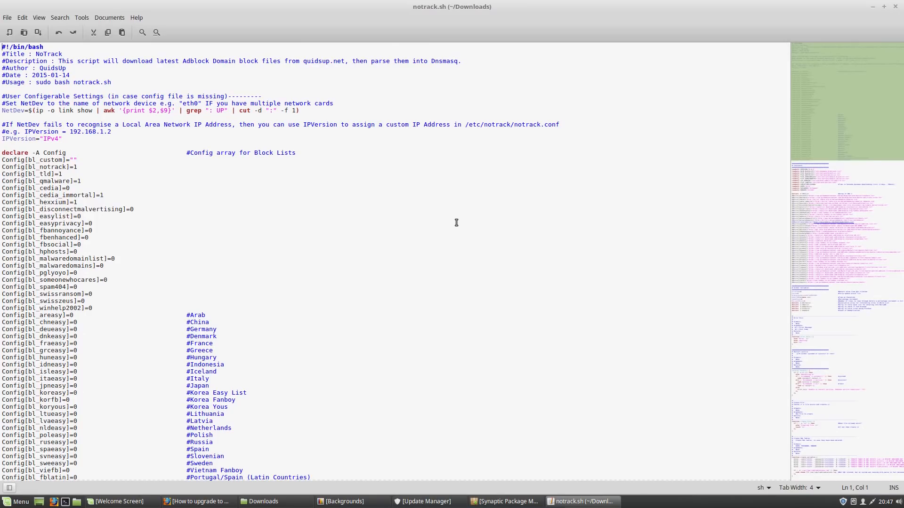
mouse_move(799, 117)
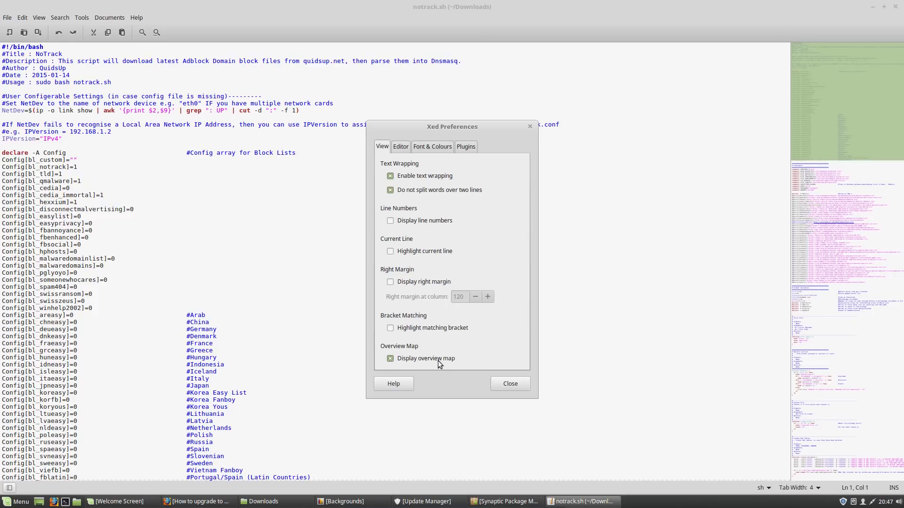
mouse_move(444, 366)
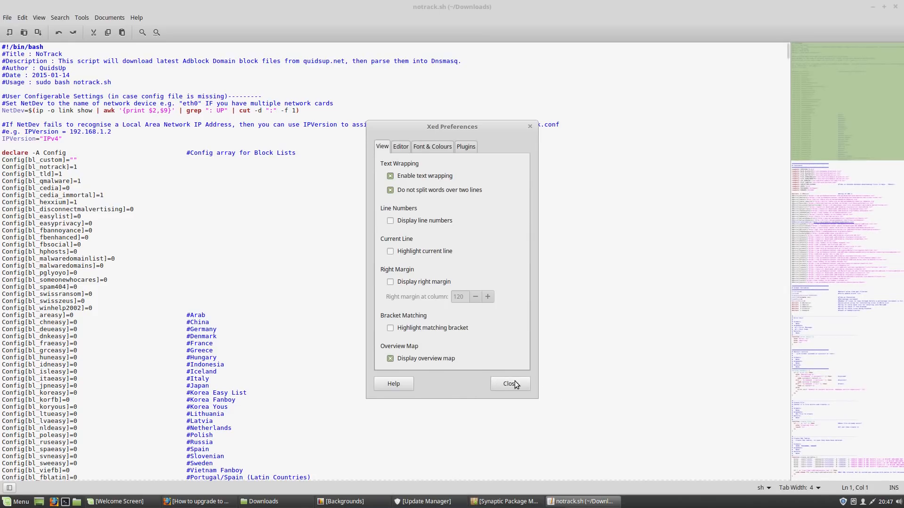
left_click(509, 385)
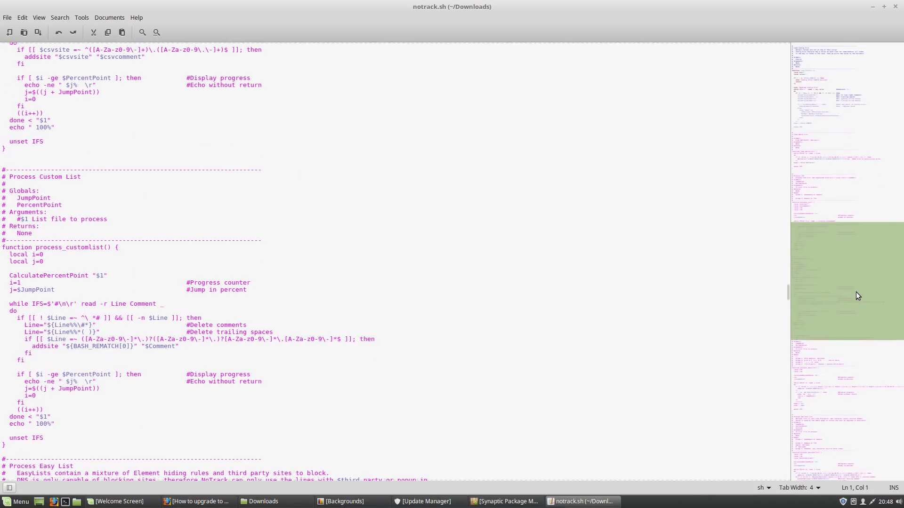
scroll("down", 3)
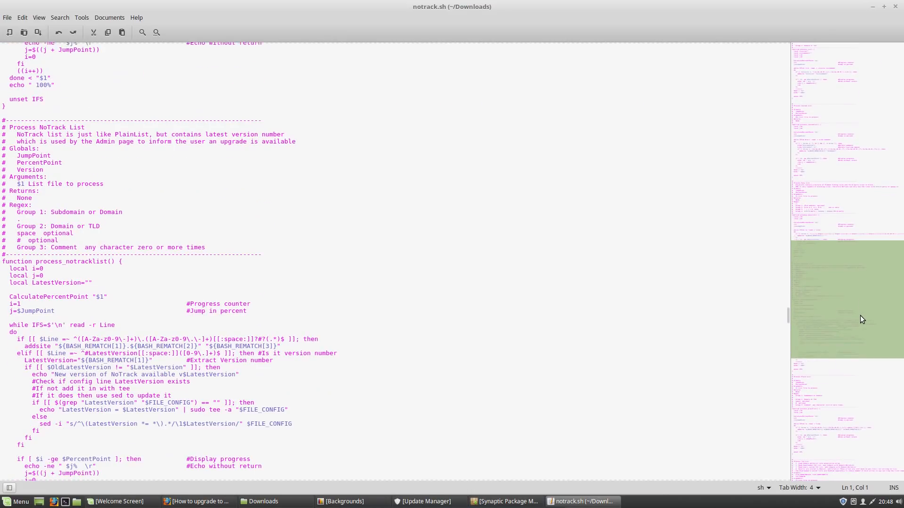
scroll("down", 3)
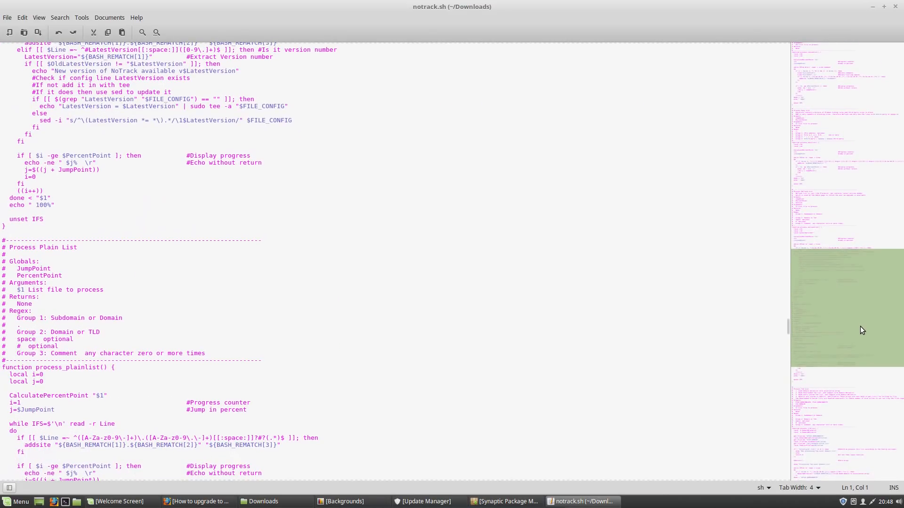
scroll("down", 3)
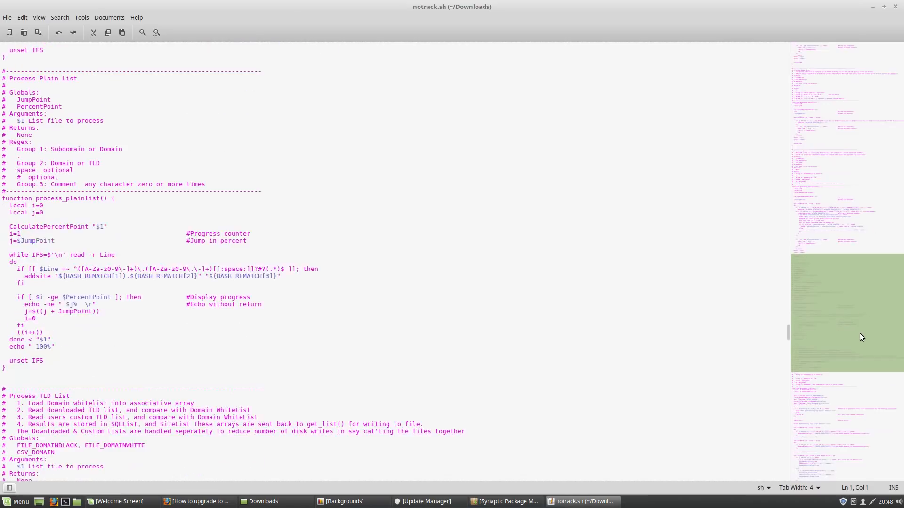
scroll("down", 3)
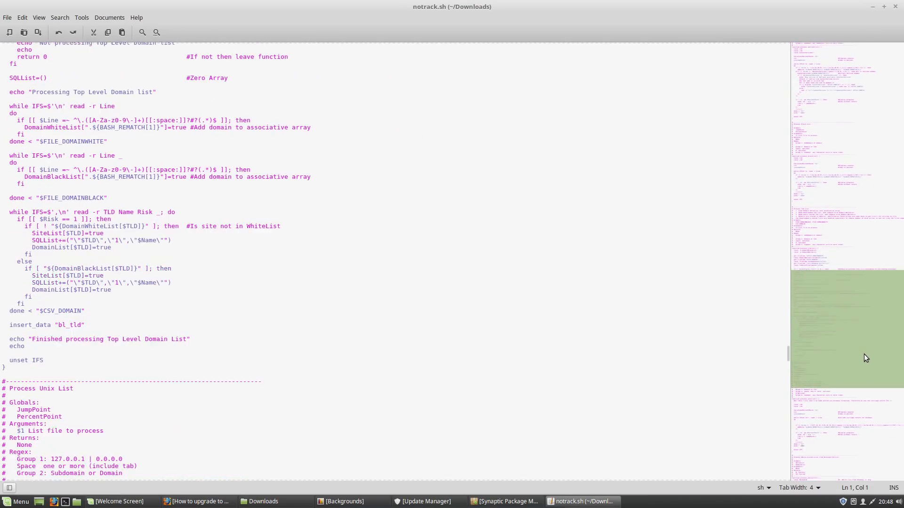
scroll("down", 3)
type("tim")
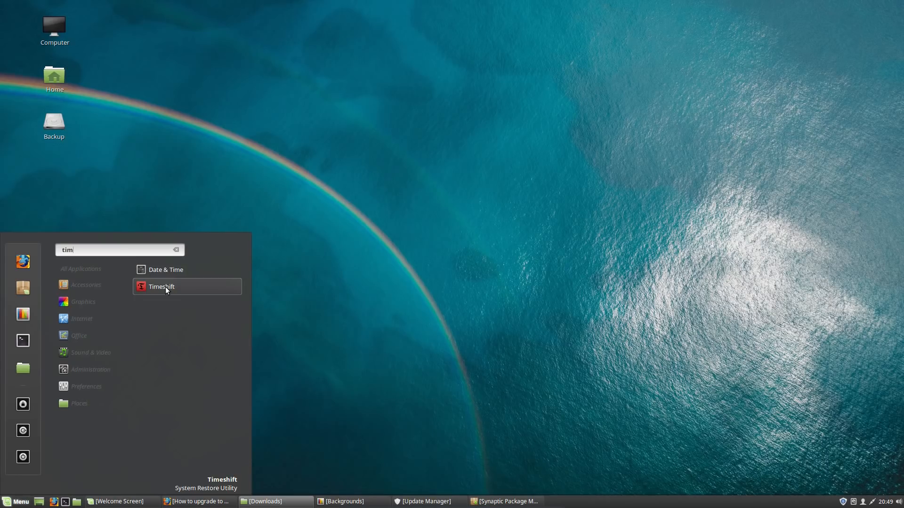
Launch Timeshift as administrator and browse its Location and Users settings pages.
left_click(162, 287)
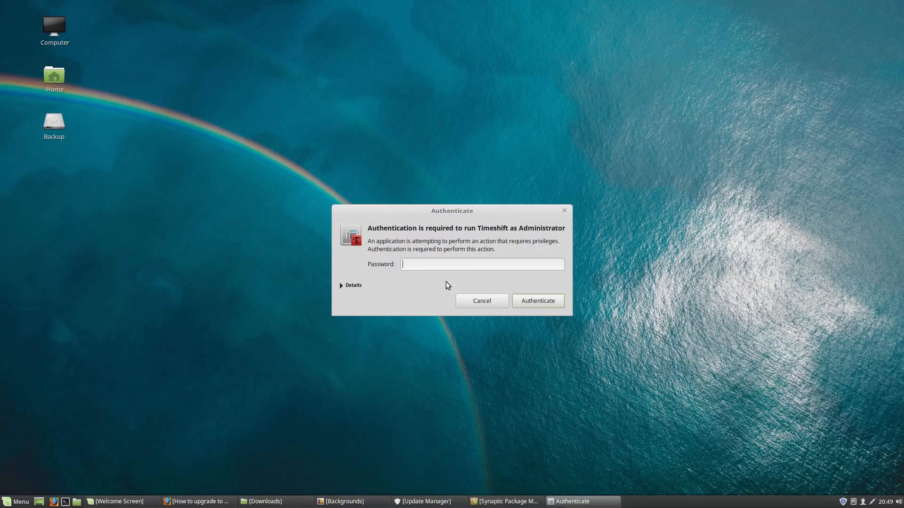
left_click(536, 300)
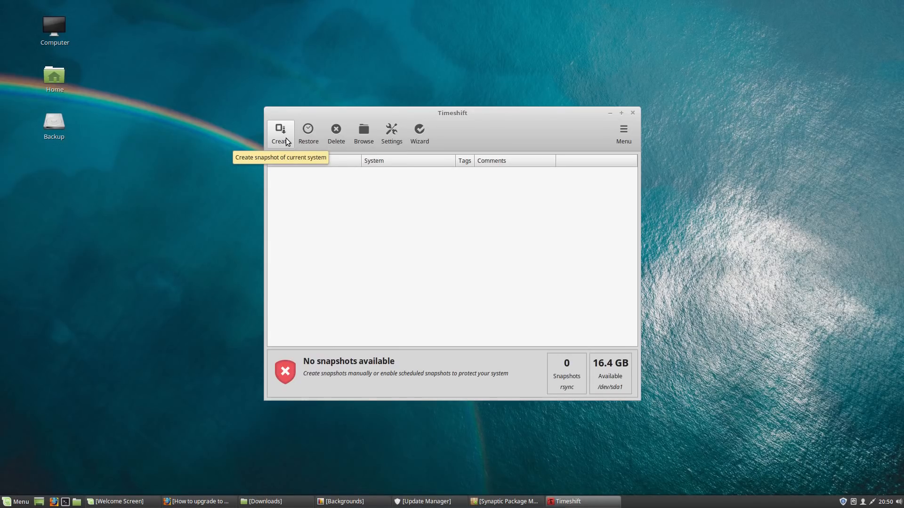
mouse_move(363, 133)
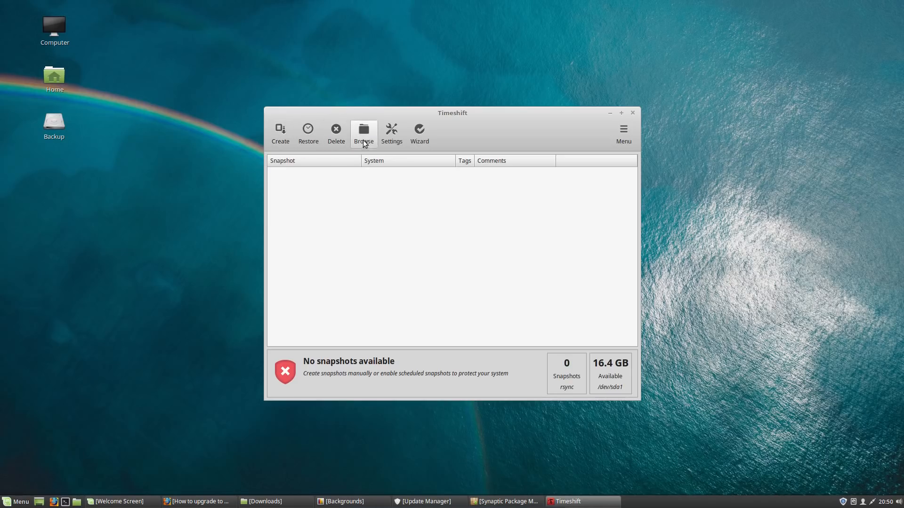
left_click(391, 133)
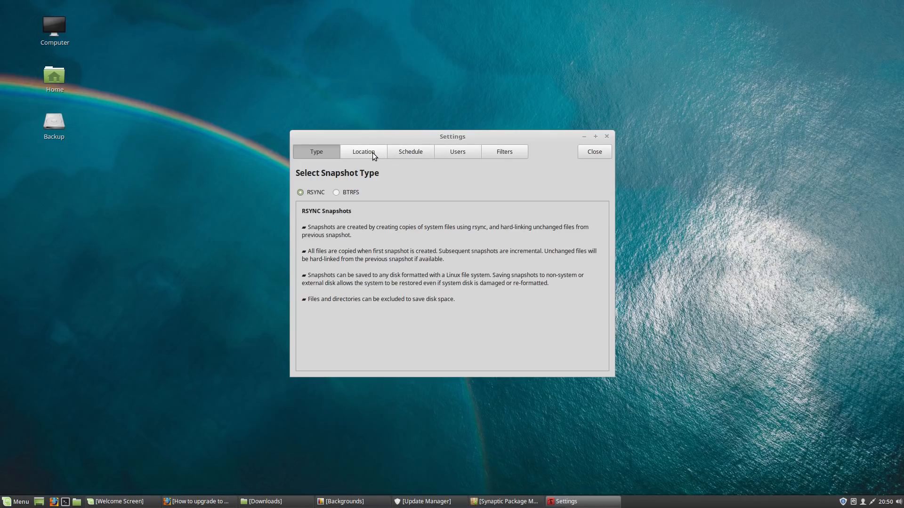
left_click(363, 151)
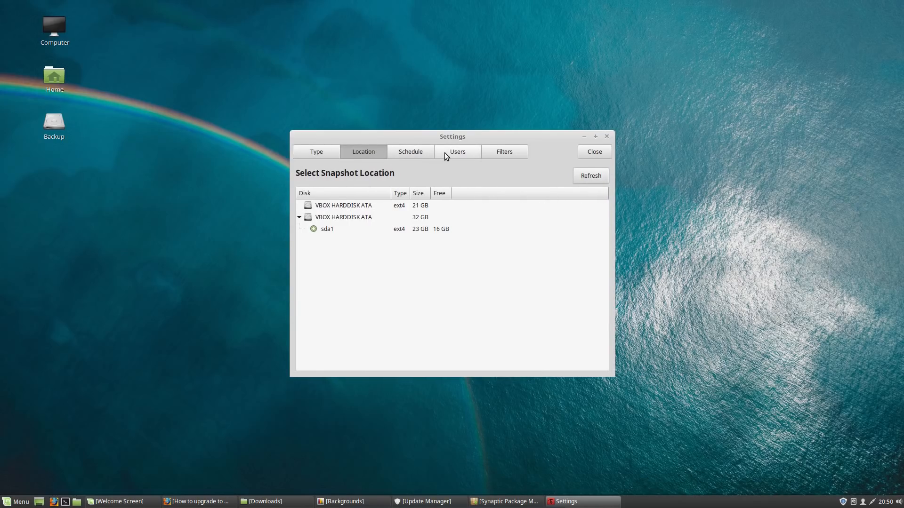
left_click(457, 151)
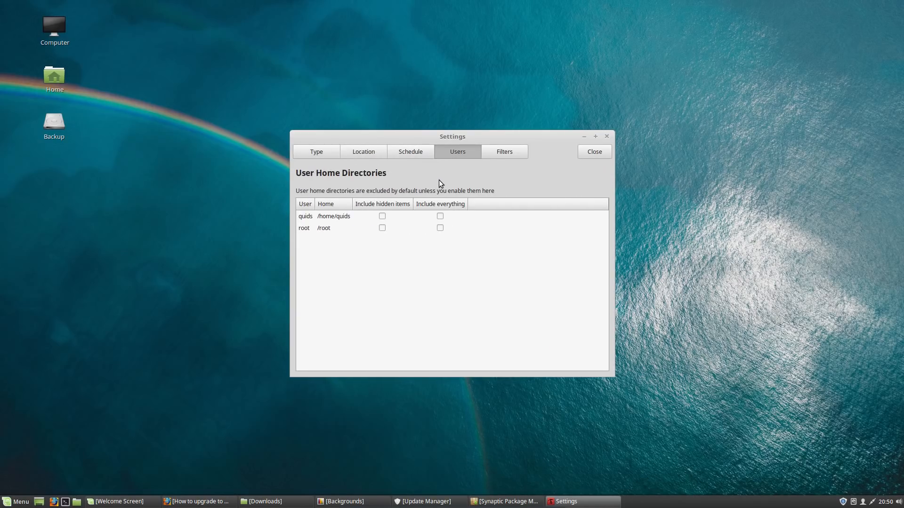
mouse_move(413, 225)
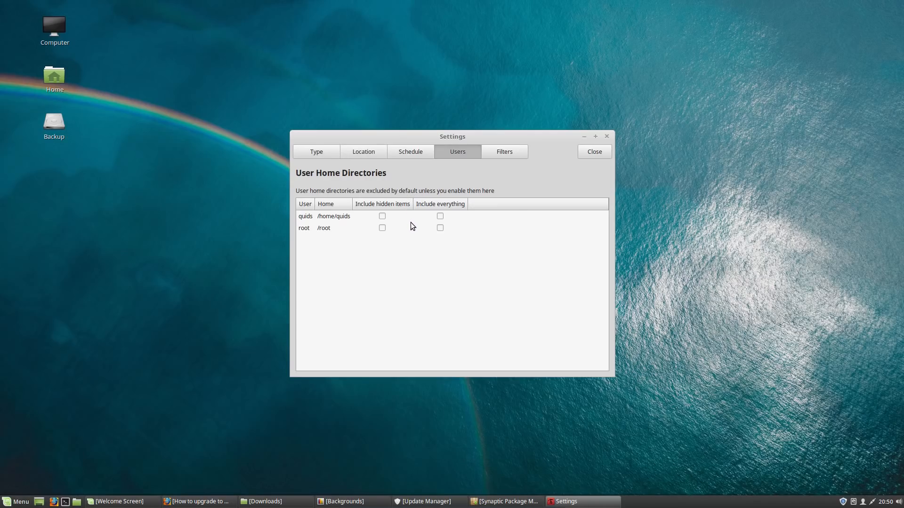
Try BTRFS as the snapshot type, then switch back to RSYNC.
left_click(316, 152)
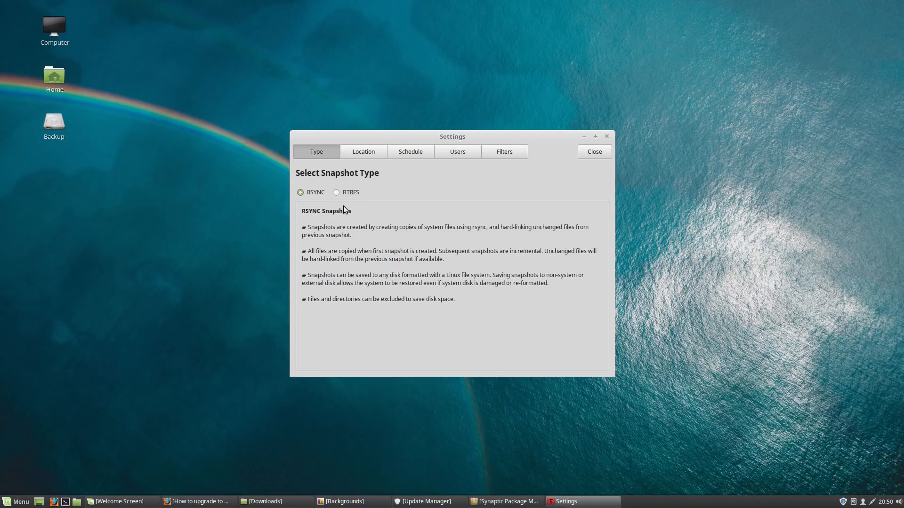
mouse_move(336, 196)
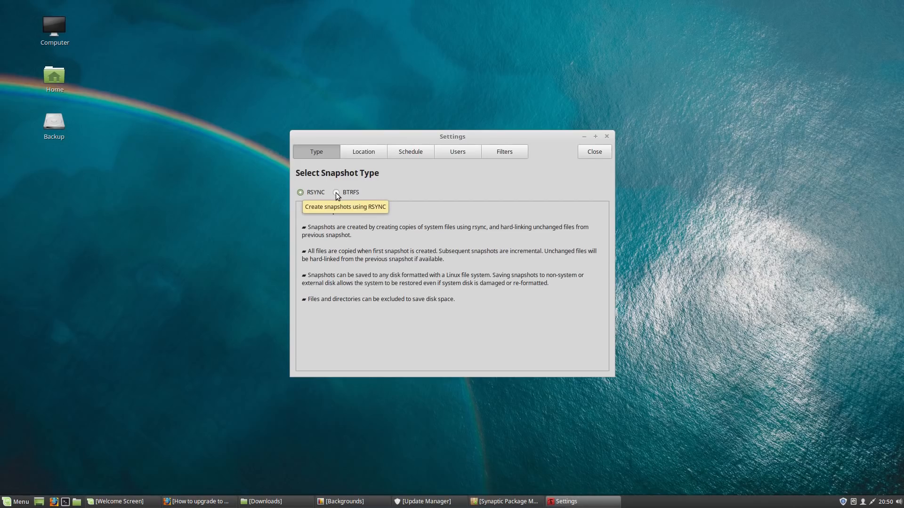
left_click(336, 192)
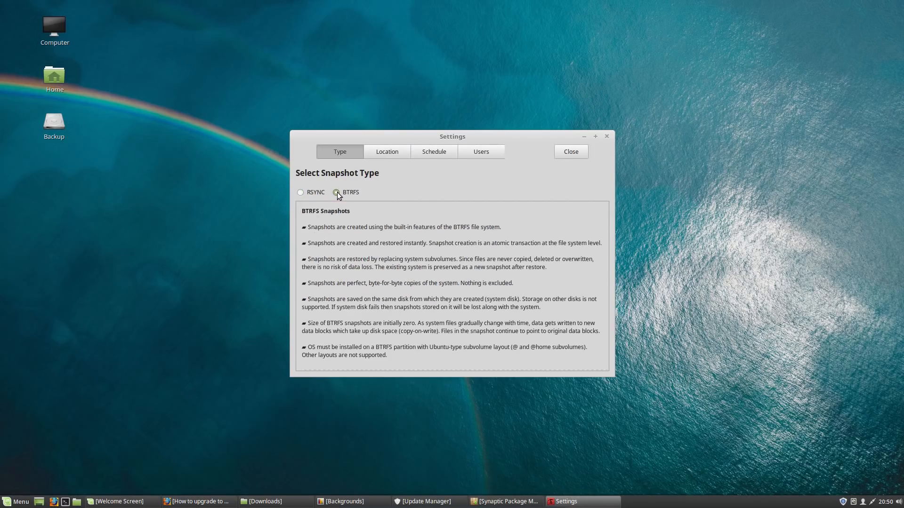
mouse_move(301, 192)
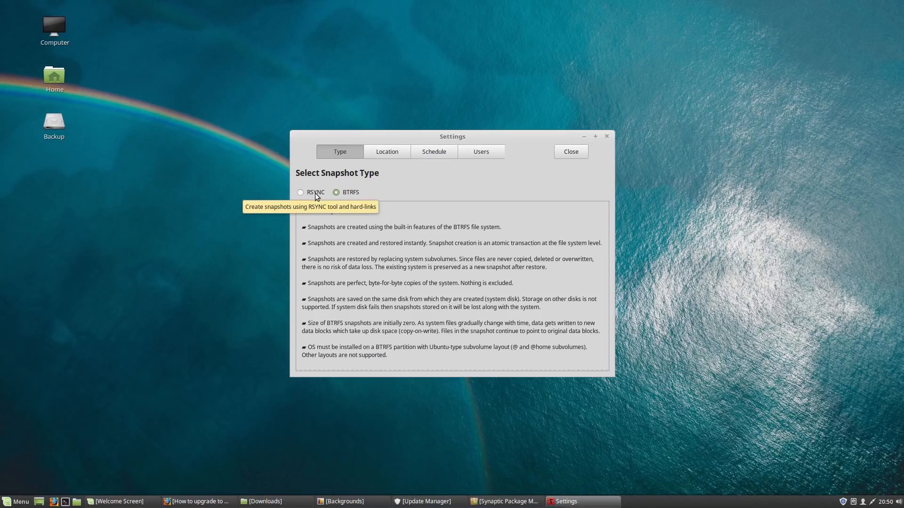
left_click(300, 192)
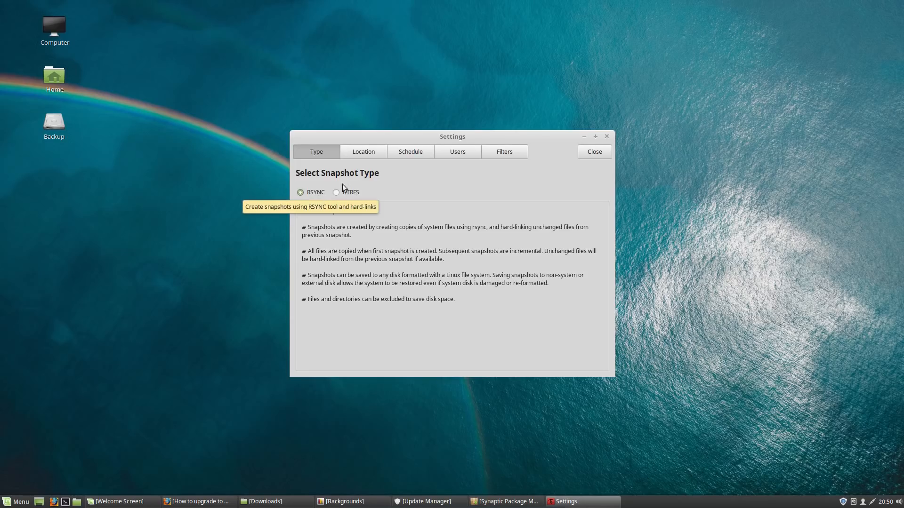
Choose the 21 GB VBOX HARDDISK as the Timeshift snapshot location.
left_click(363, 152)
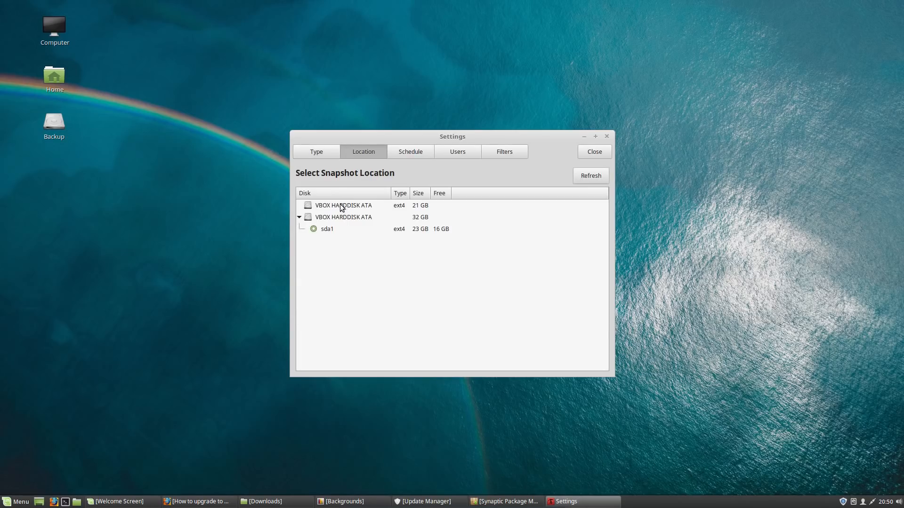
left_click(342, 205)
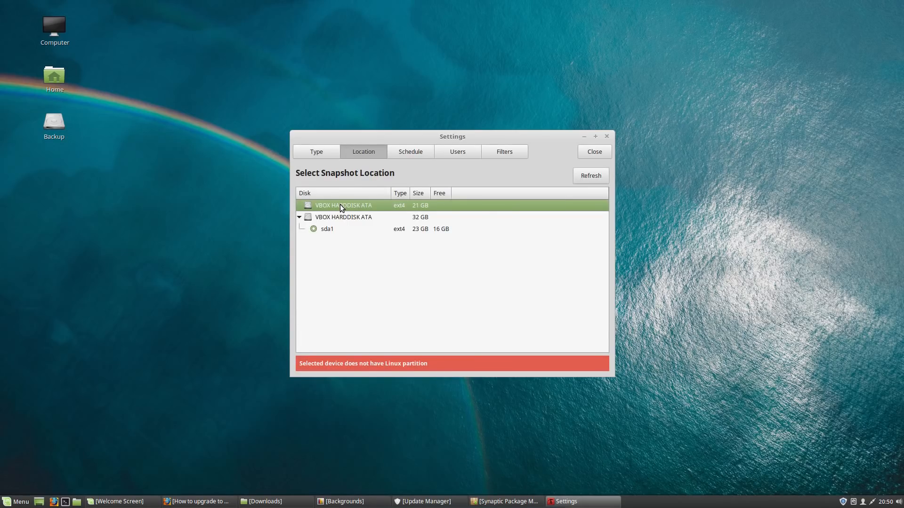
mouse_move(343, 214)
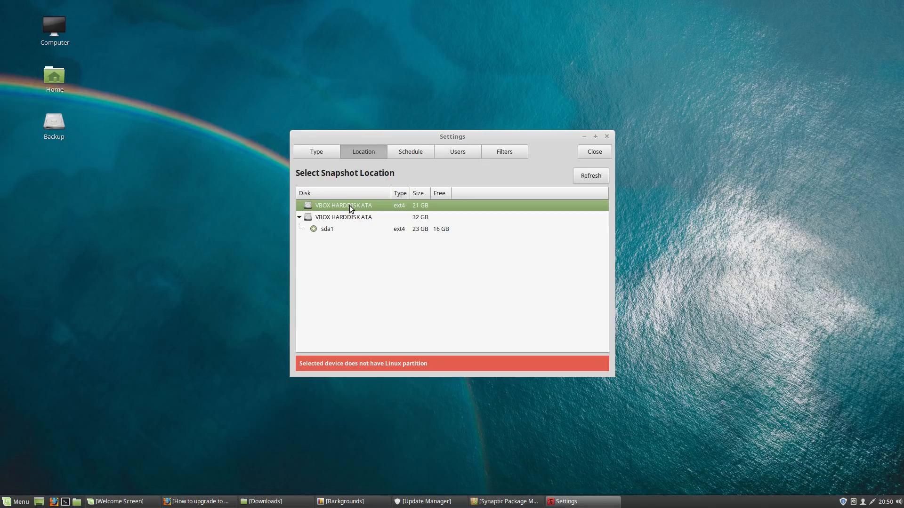
mouse_move(347, 208)
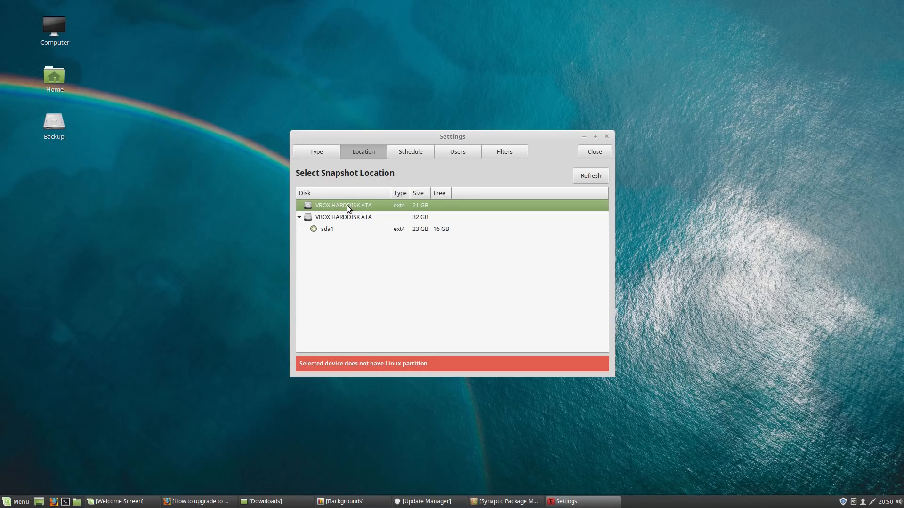
mouse_move(360, 209)
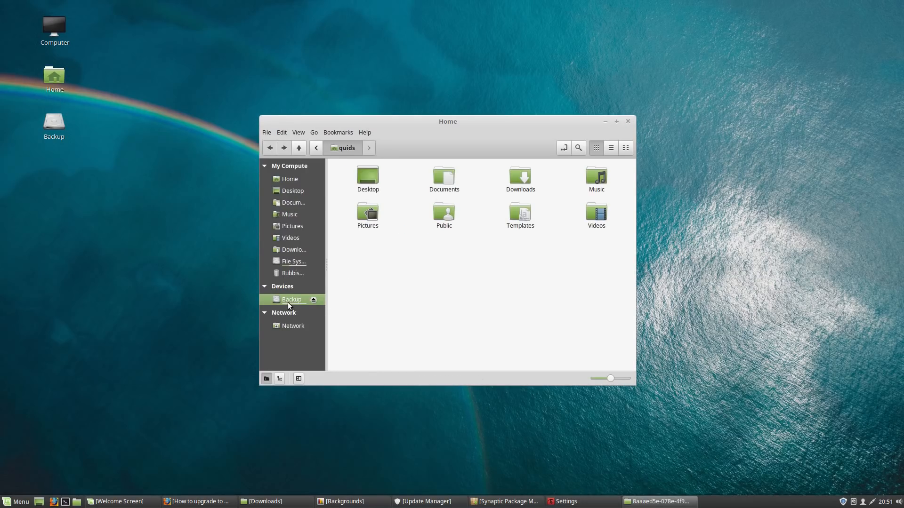
Open the Backup drive and check its properties: 21 GB ext3/ext4 with 19.9 GB free.
left_click(291, 299)
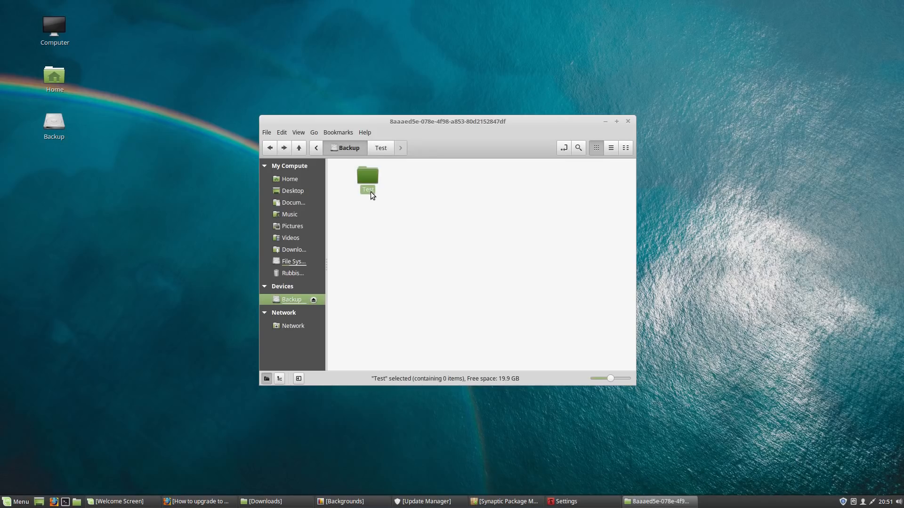
mouse_move(291, 299)
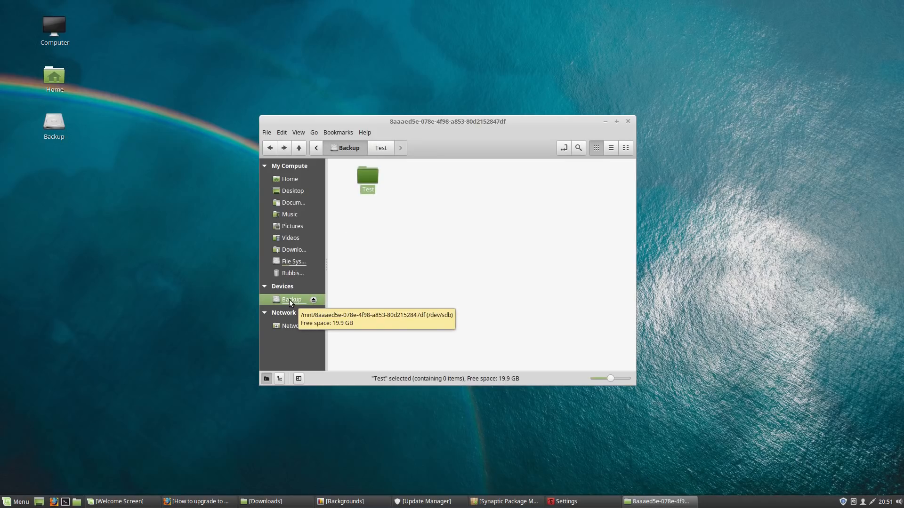
right_click(291, 300)
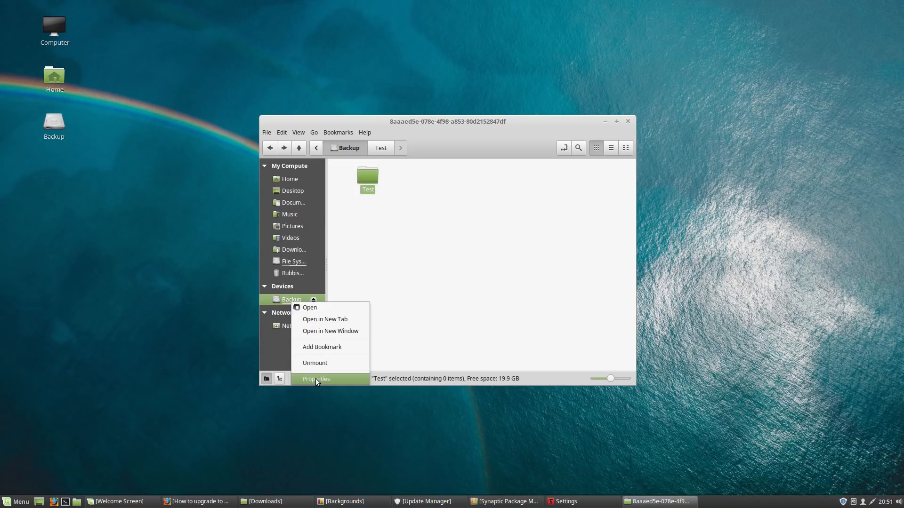
left_click(316, 379)
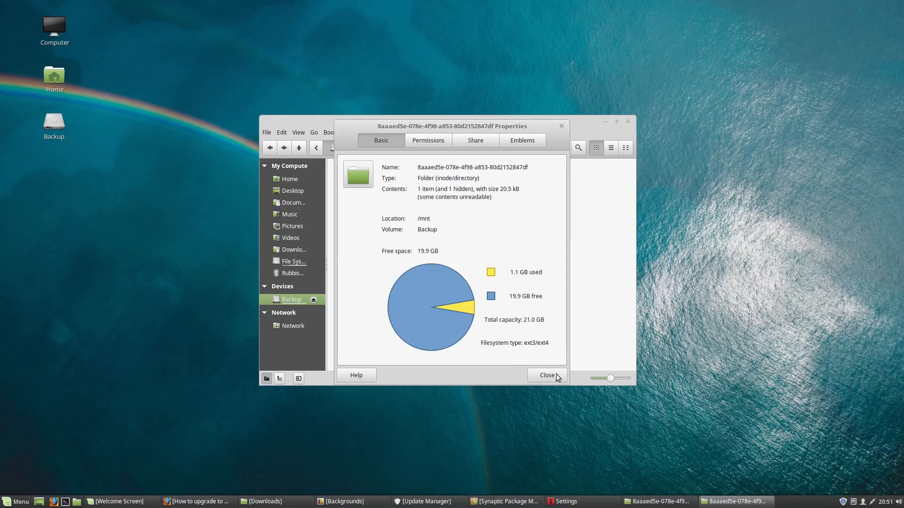
left_click(545, 375)
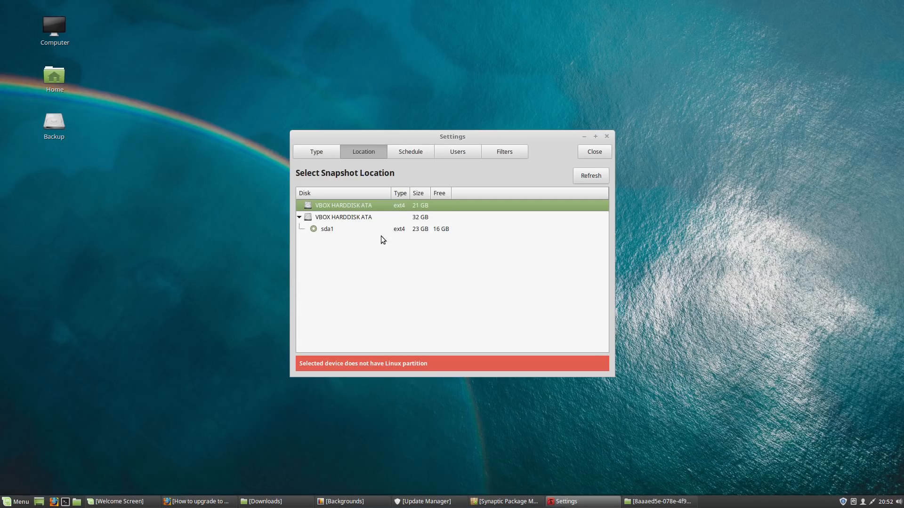
mouse_move(410, 152)
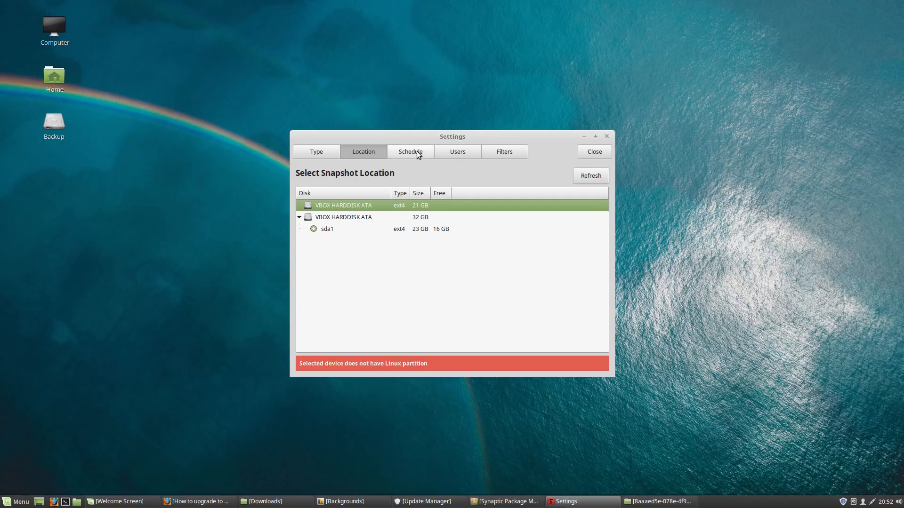
Review Timeshift's Schedule, Users and Filters settings: all schedules disabled, home directories excluded.
left_click(410, 151)
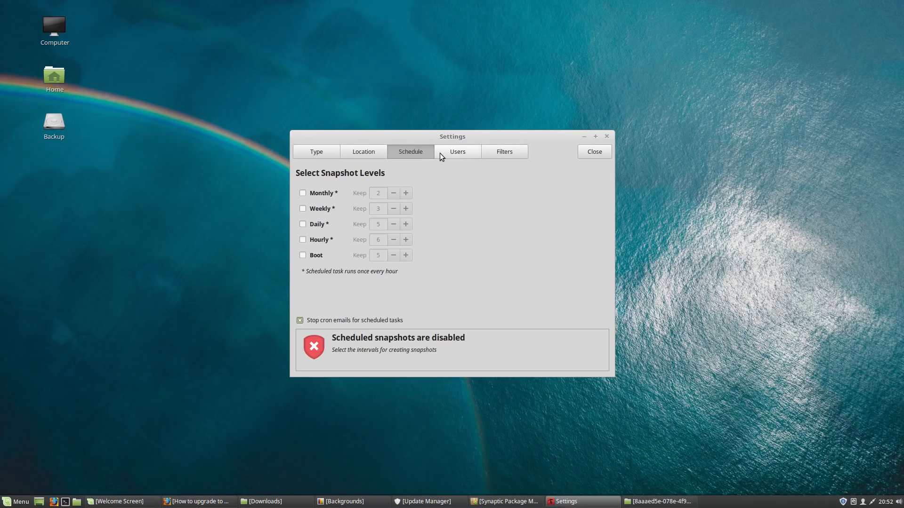
left_click(457, 152)
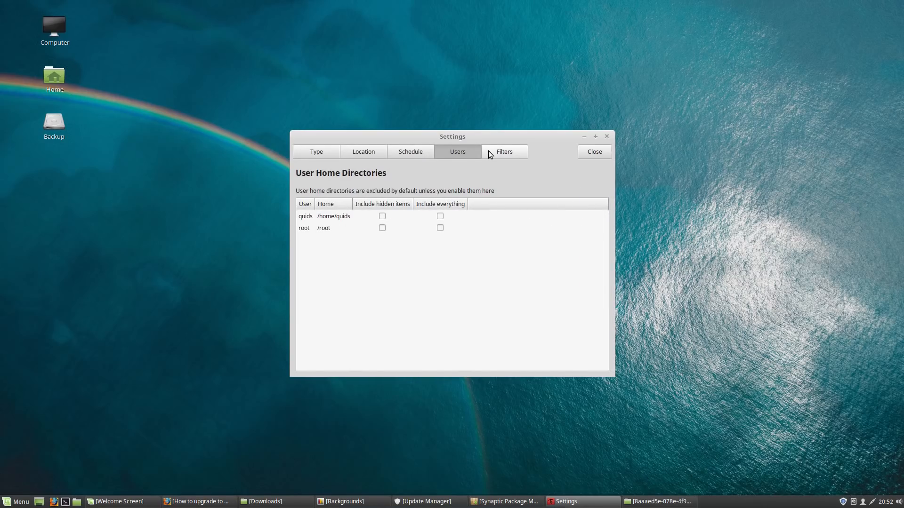
left_click(504, 151)
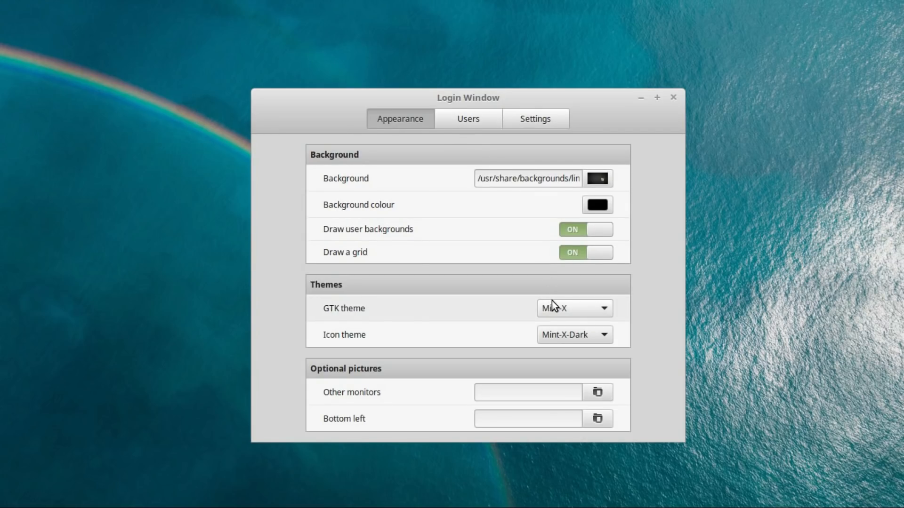
Keep the Mint-X-Dark icon theme and turn off guest sessions for the login screen.
left_click(574, 307)
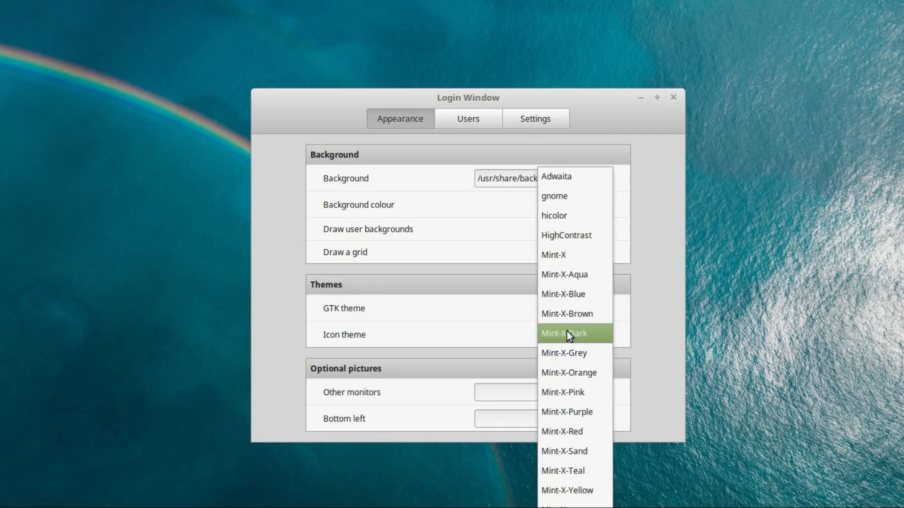
left_click(567, 334)
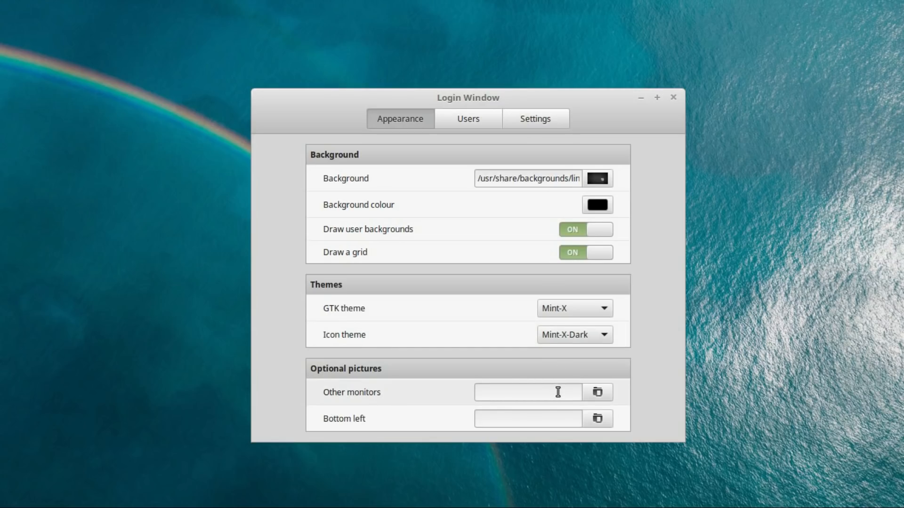
left_click(468, 119)
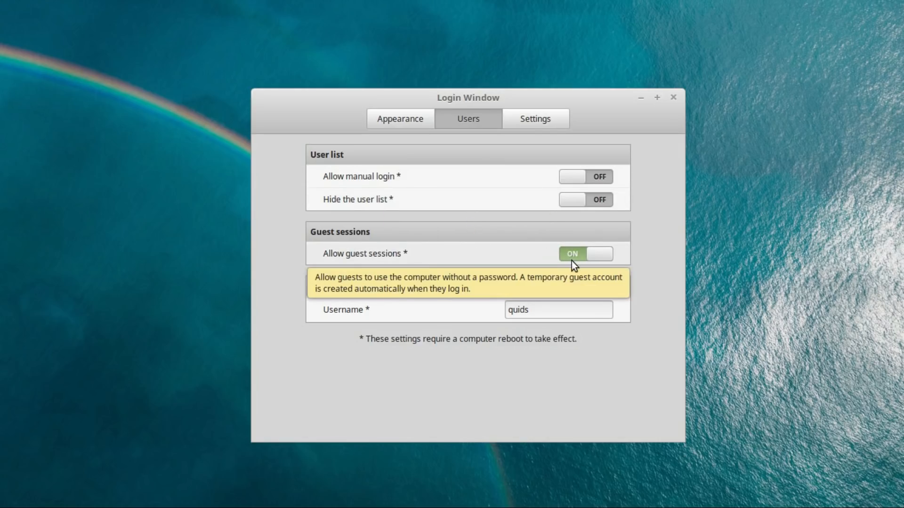
left_click(586, 254)
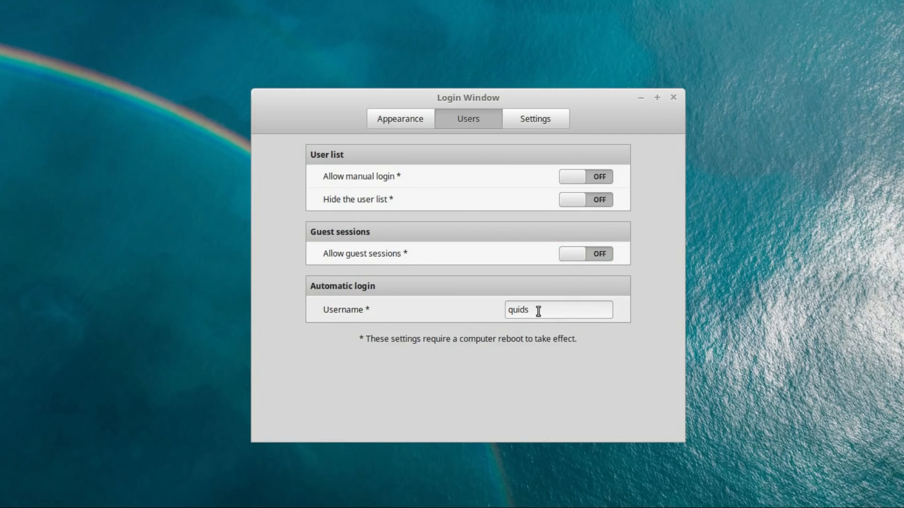
mouse_move(486, 295)
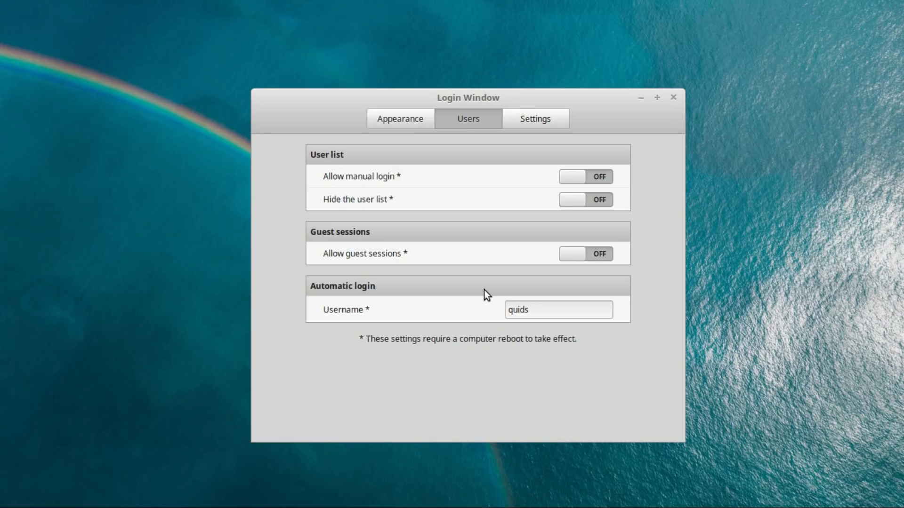
View Login Window's general settings and the HiDPI support choices (Auto, Enable, Disable).
left_click(534, 118)
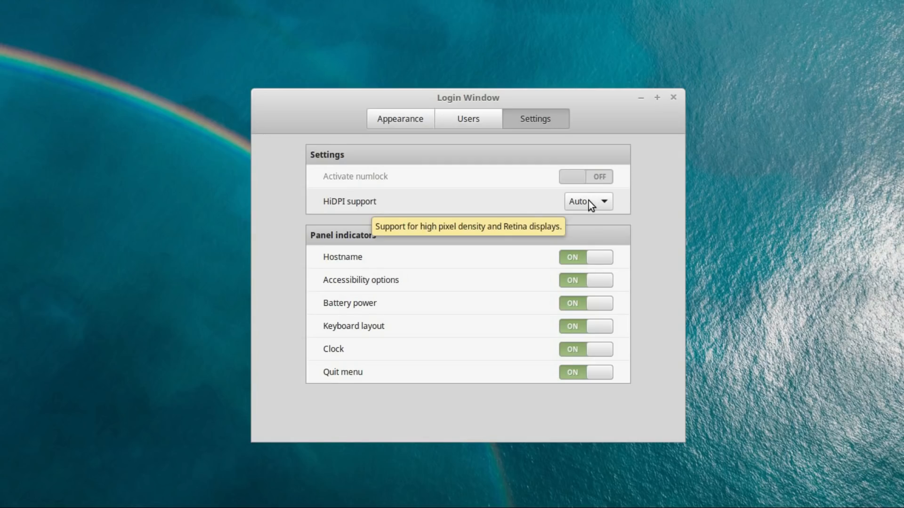
left_click(587, 201)
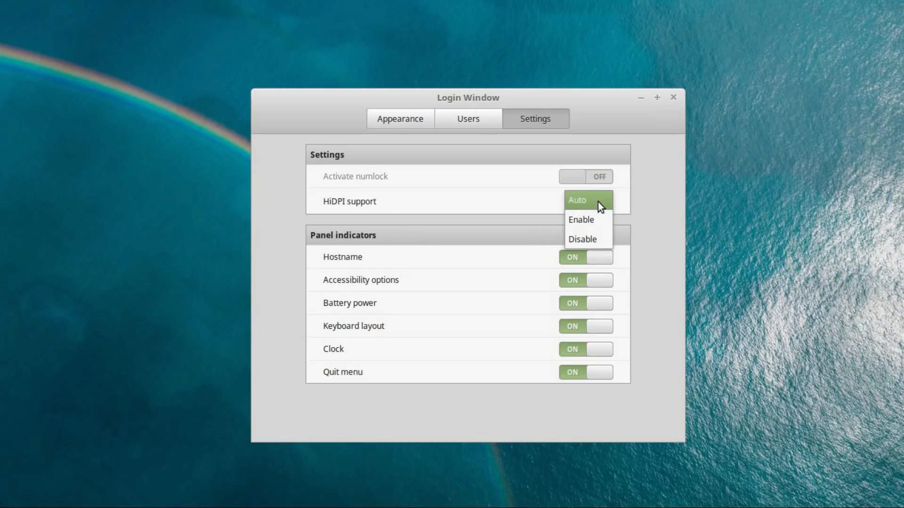
mouse_move(598, 208)
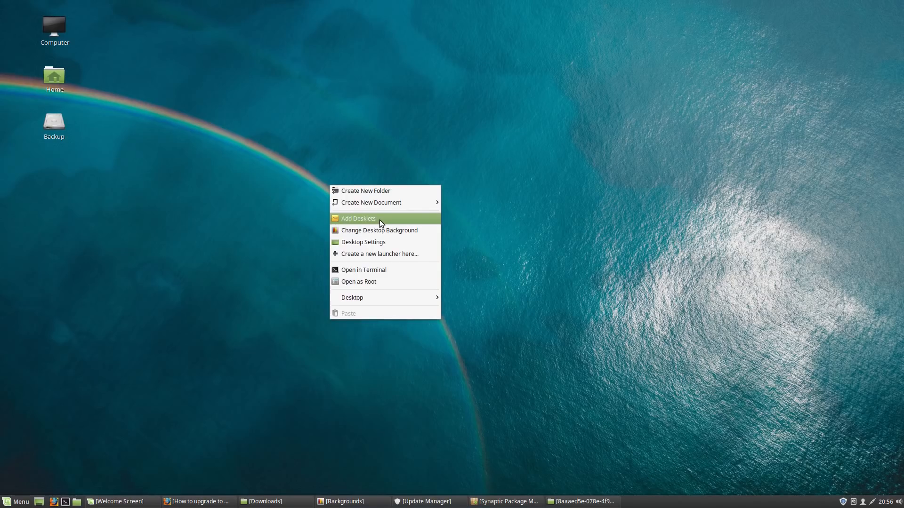
Browse the desklet manager, add Desktop Calculator, and open its style settings.
left_click(357, 218)
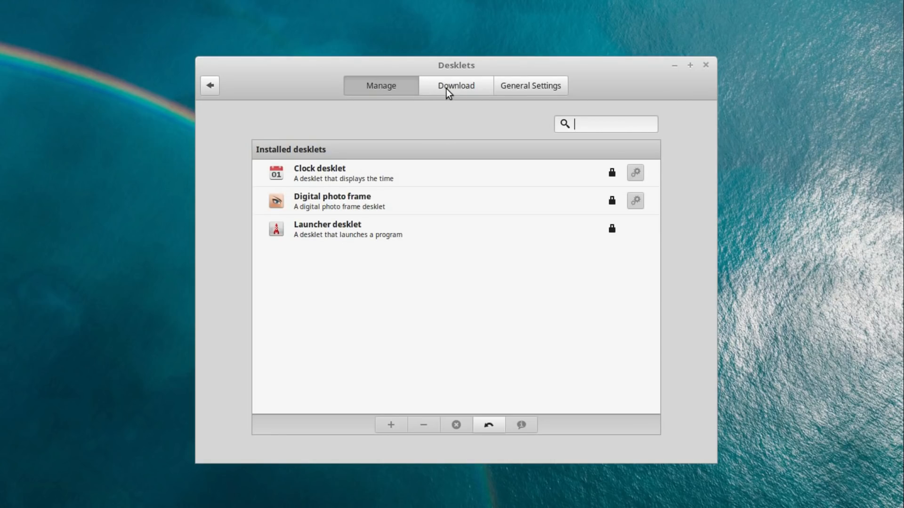
left_click(530, 85)
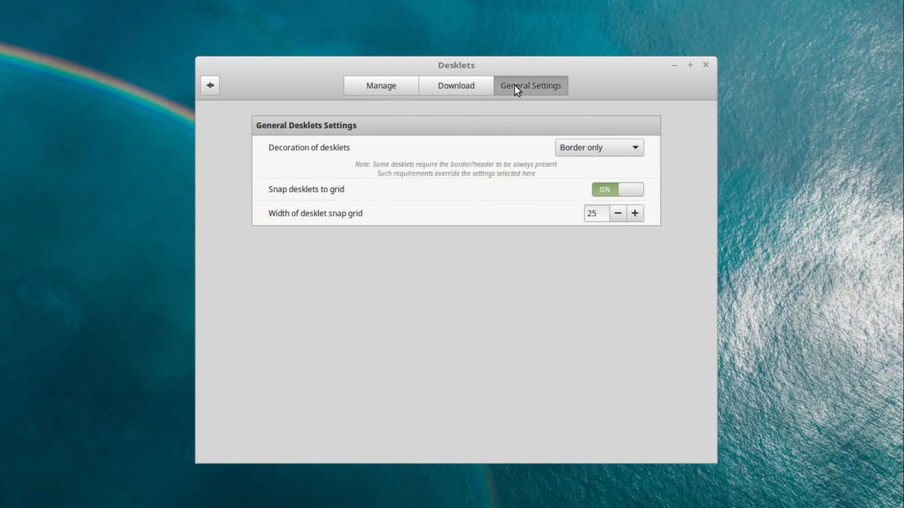
left_click(455, 85)
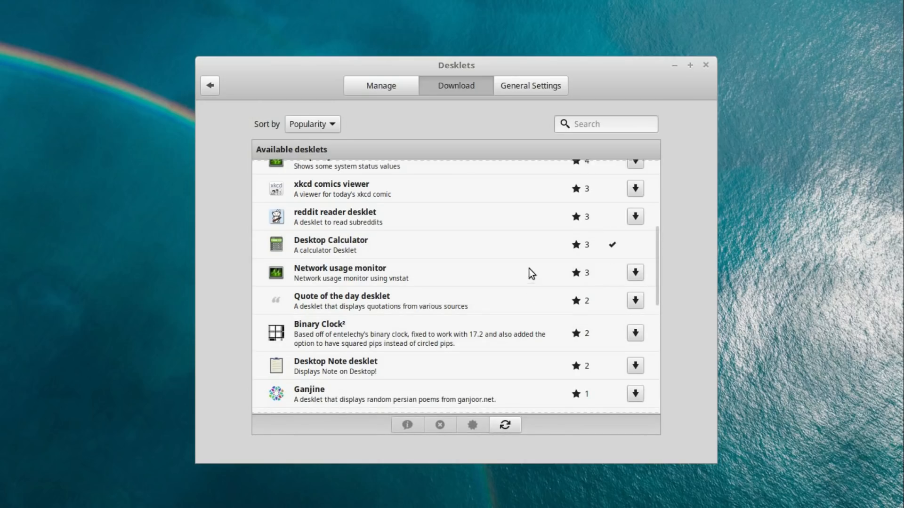
left_click(380, 85)
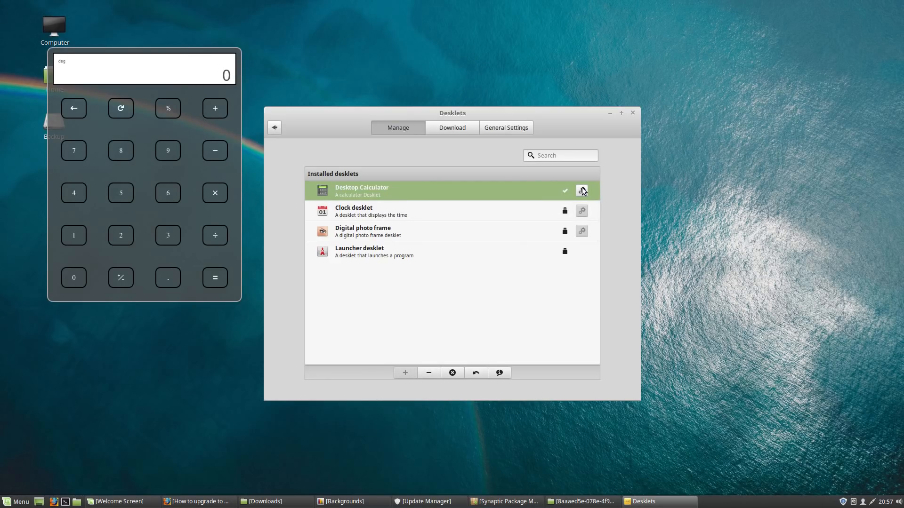
left_click(582, 191)
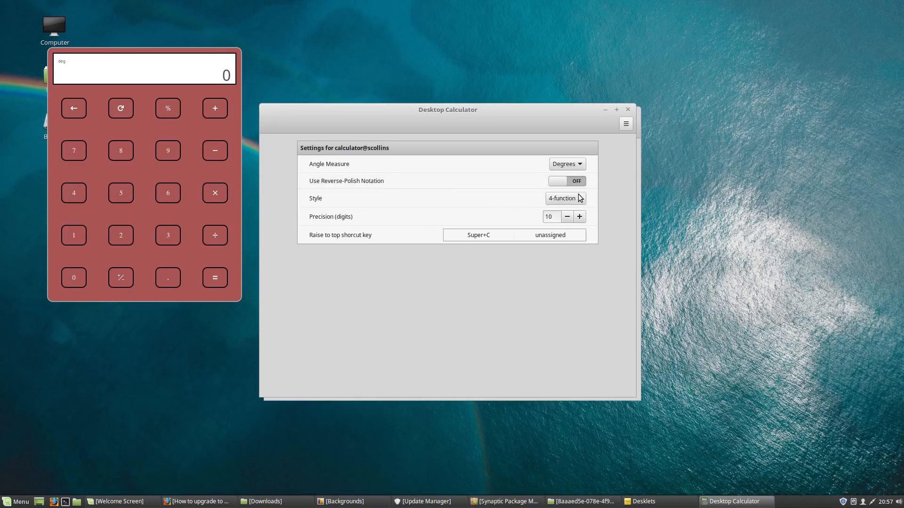
left_click(566, 164)
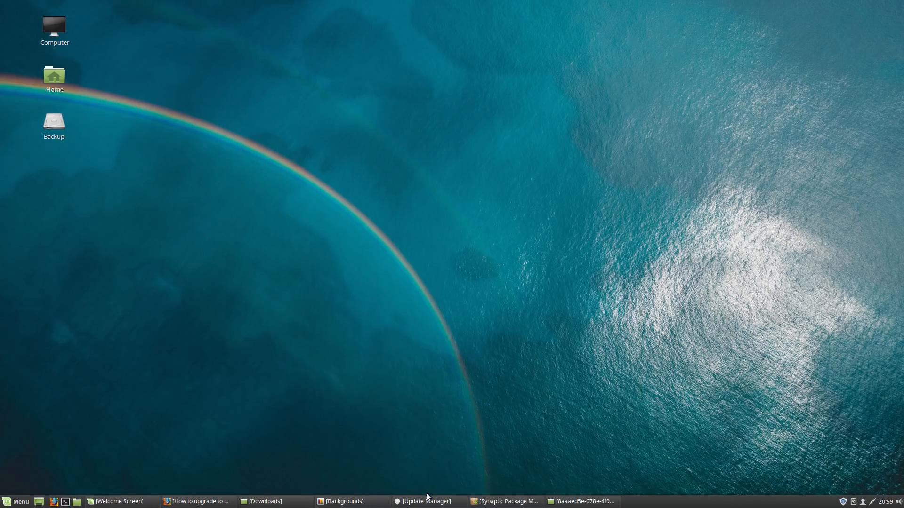
Mark the Linux kernel 4.10.0-40.44~16.04.1 update, attempt installing, and dismiss the Synaptic-running error.
left_click(422, 500)
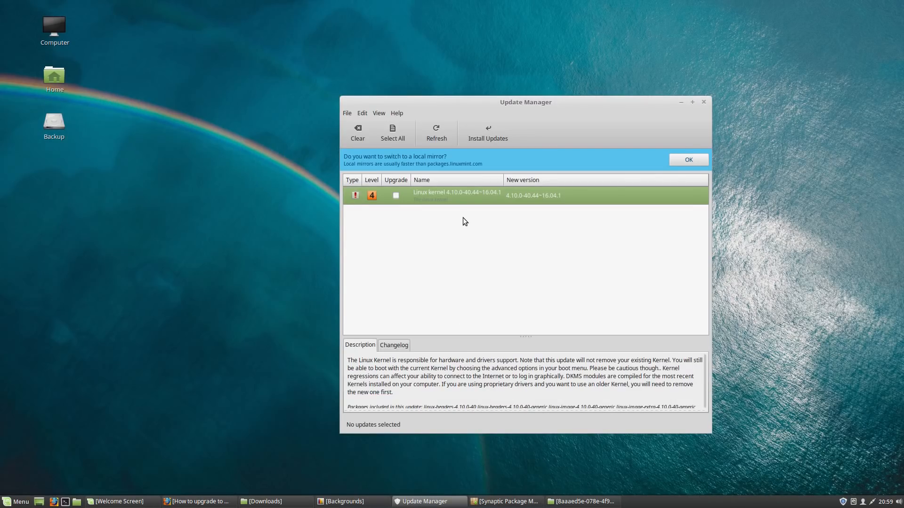
mouse_move(435, 200)
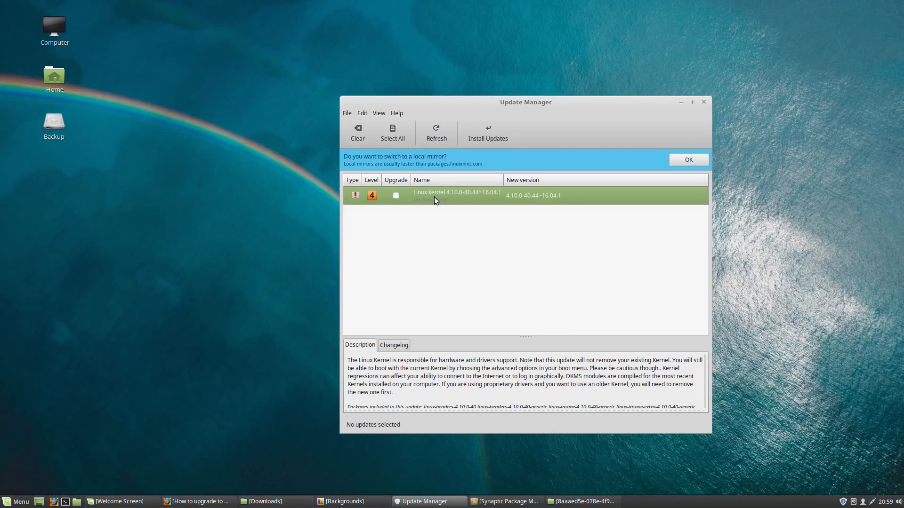
left_click(395, 195)
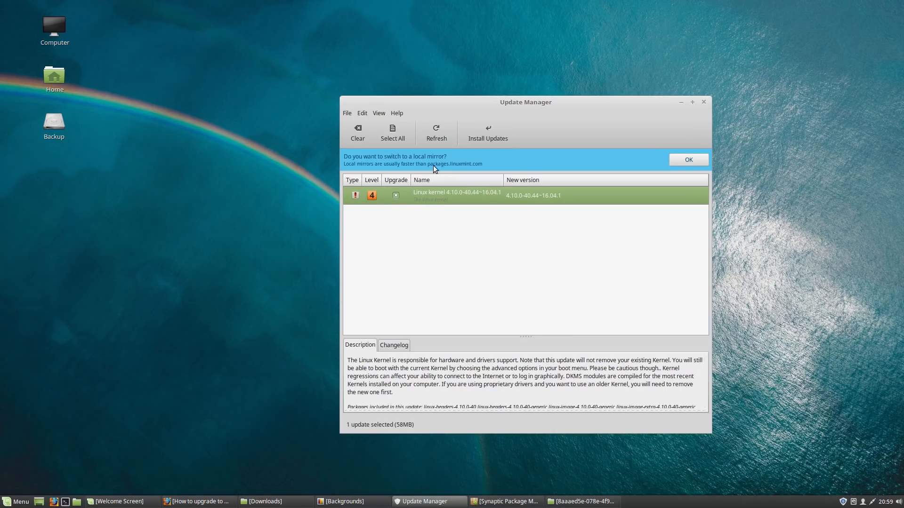
left_click(487, 133)
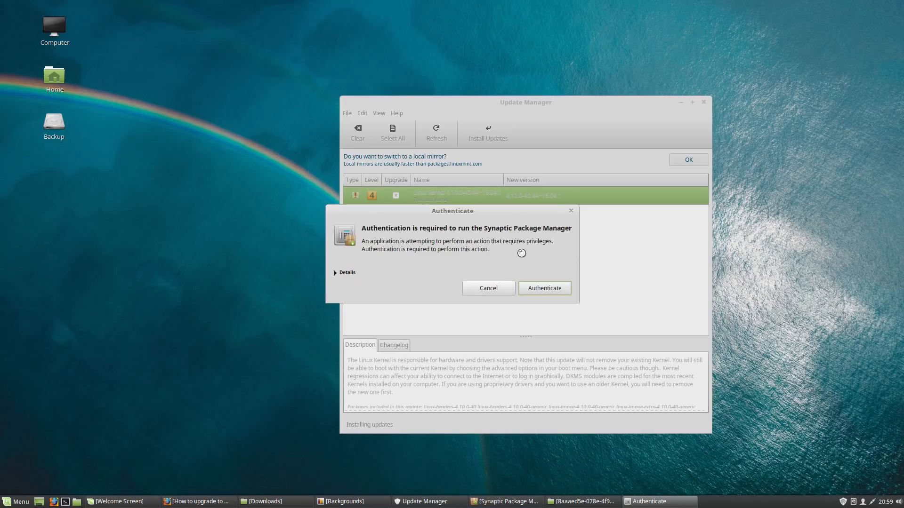
left_click(543, 288)
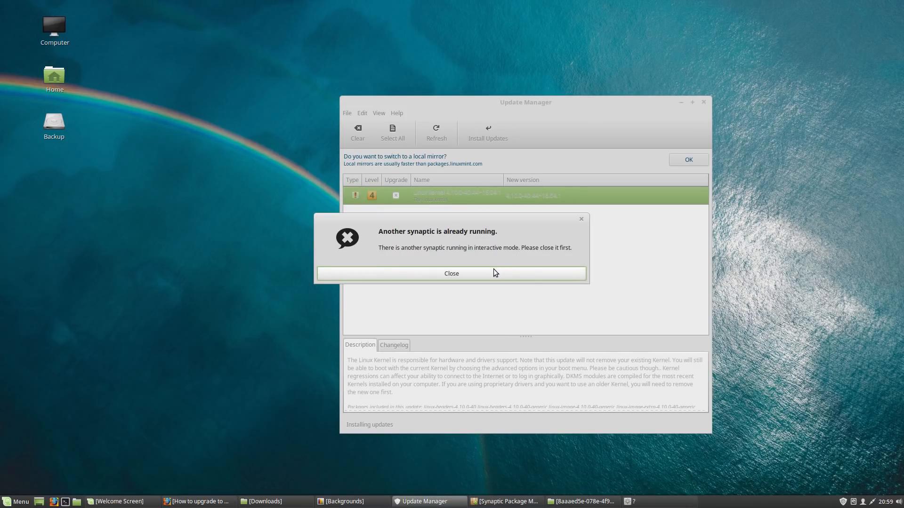
left_click(503, 501)
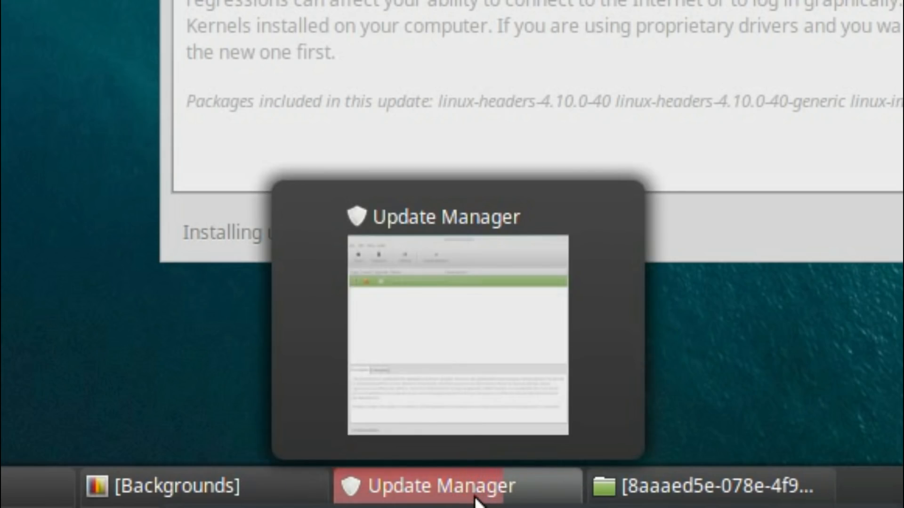
mouse_move(521, 490)
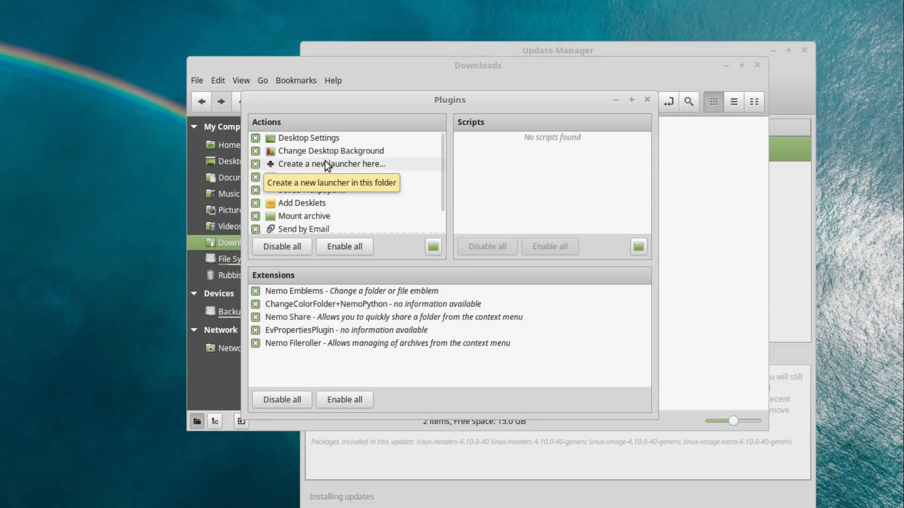
Scroll through Nemo's plugin Actions list, including Add Desklets and Nemo Emblems.
scroll("down", 3)
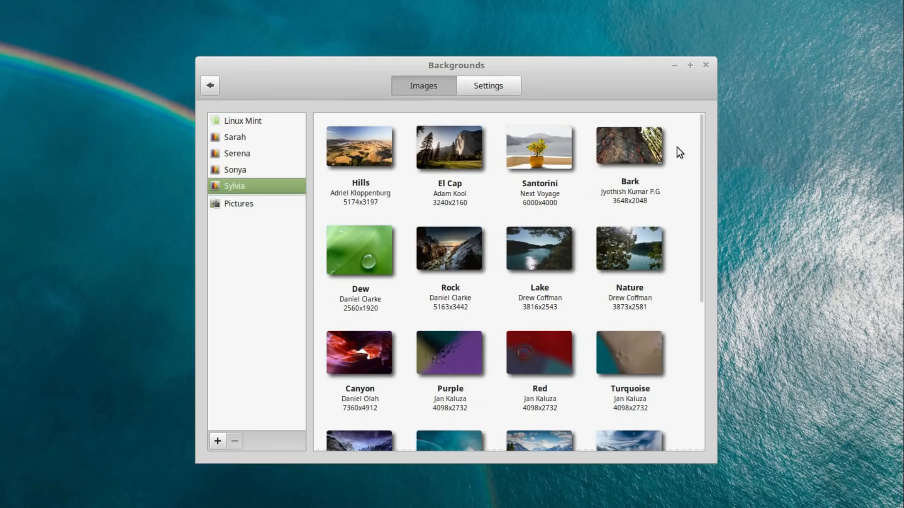
mouse_move(706, 202)
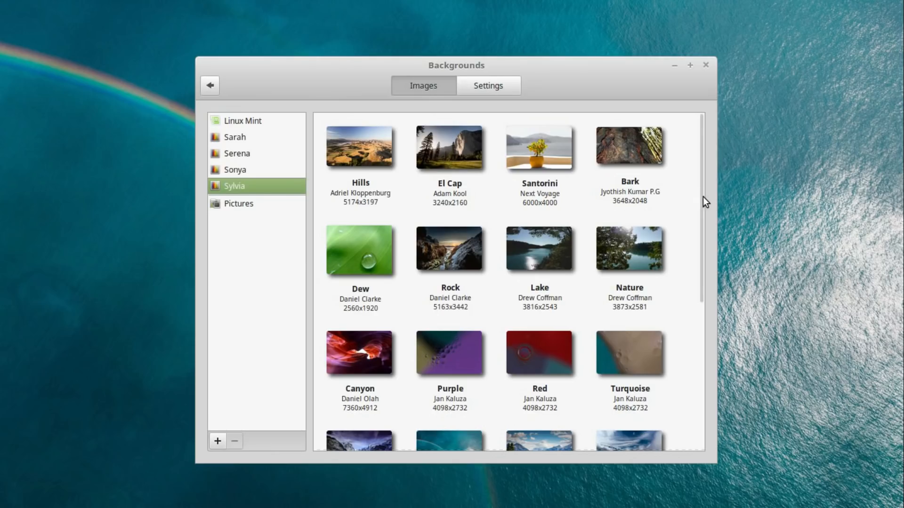
Scroll the Sylvia wallpapers down to the last images, Beach and Glass Ball.
scroll("down", 3)
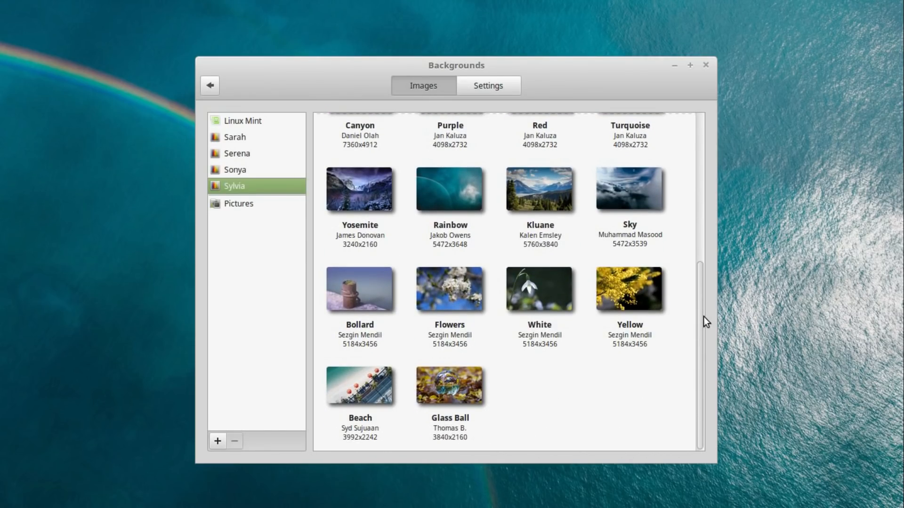
mouse_move(693, 373)
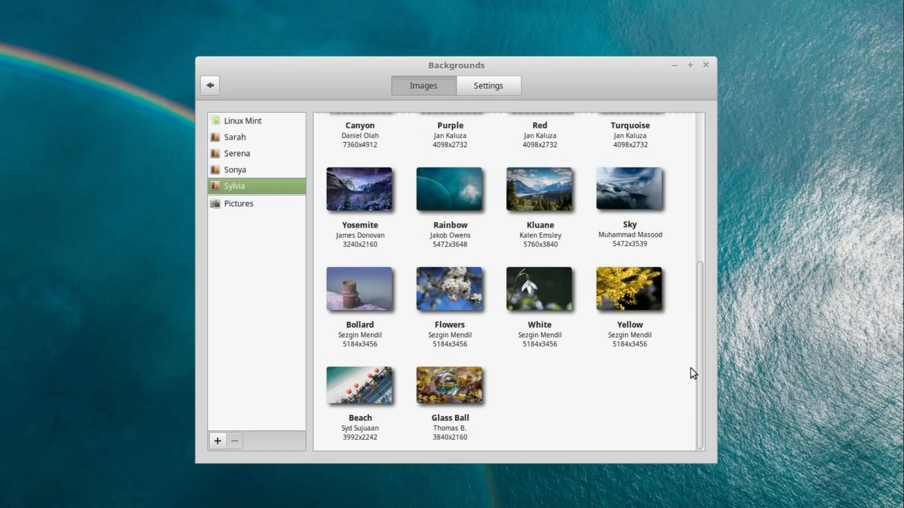
mouse_move(687, 404)
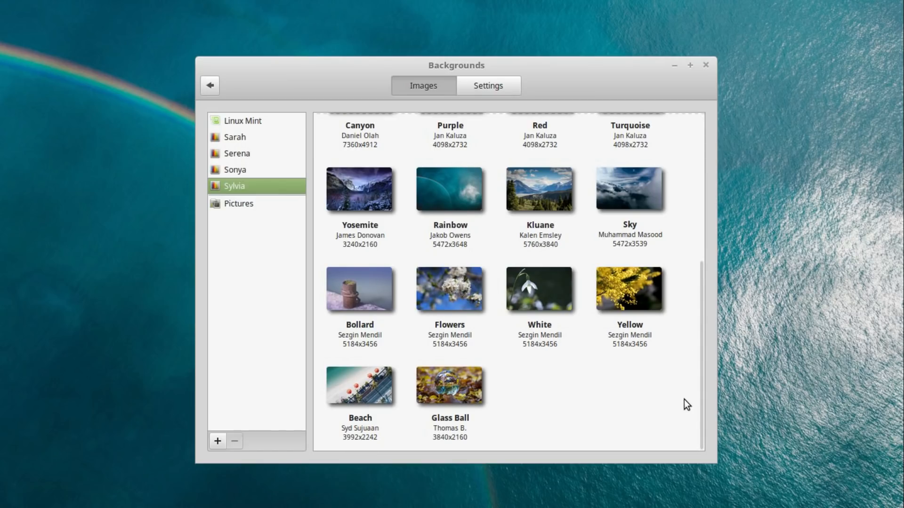